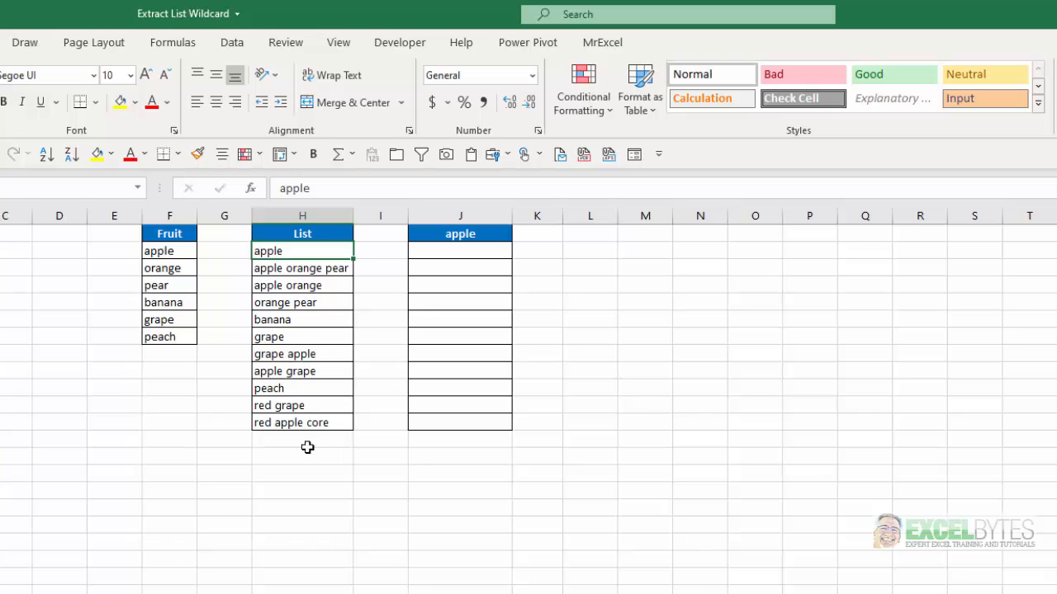
mouse_move(390, 295)
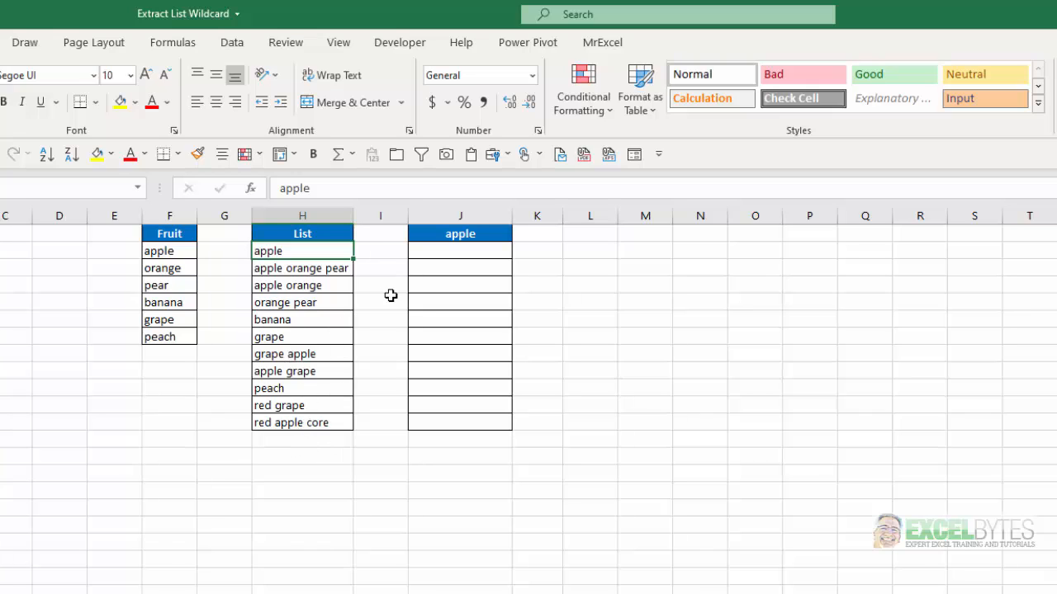
mouse_move(296, 413)
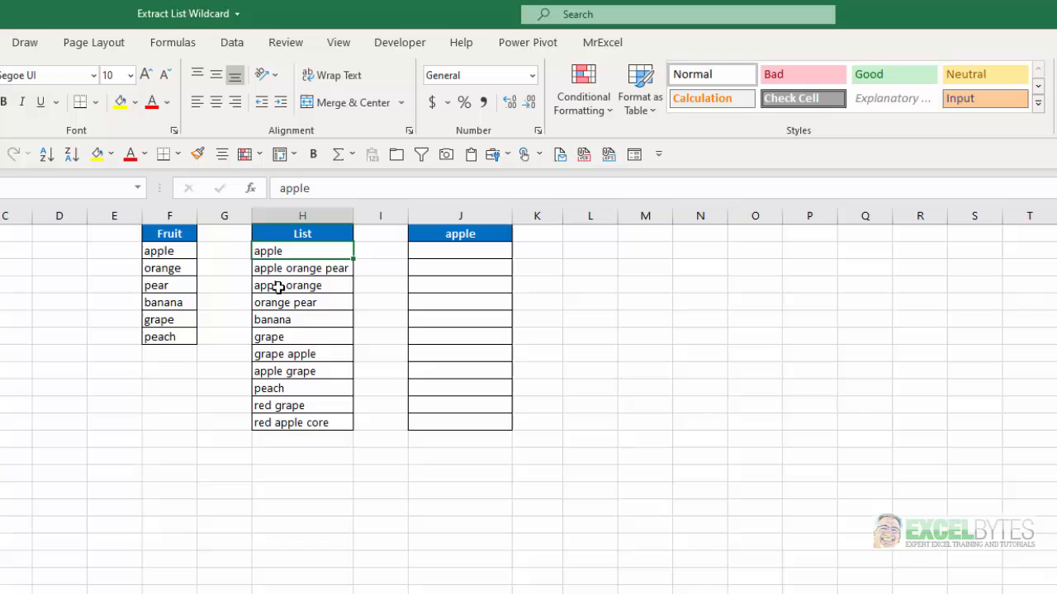
Examine the column H phrases, such as 'apple orange pear', 'grape apple' and 'red apple core'.
click(302, 268)
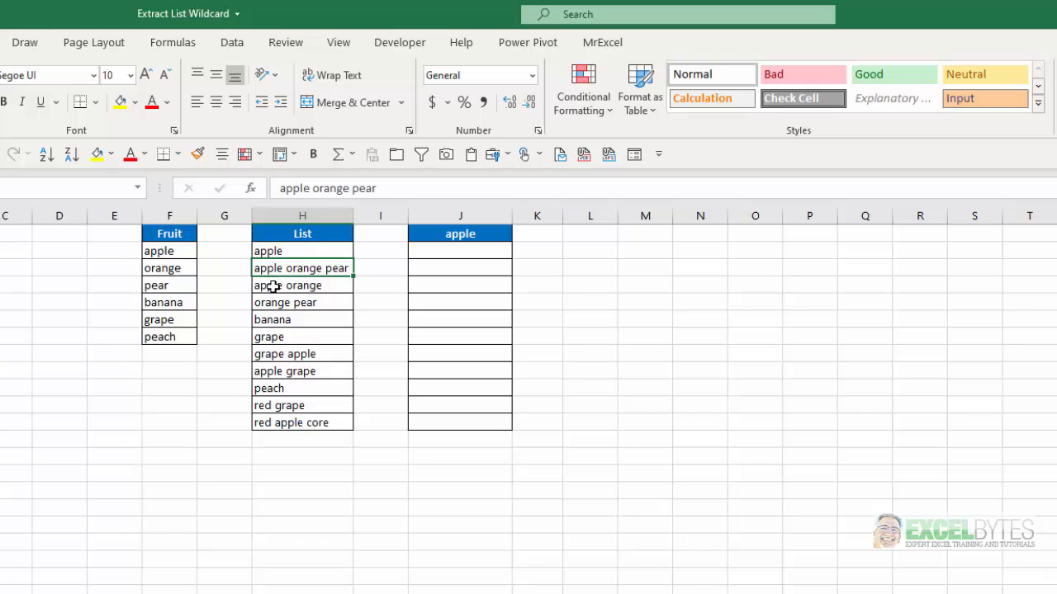
click(302, 285)
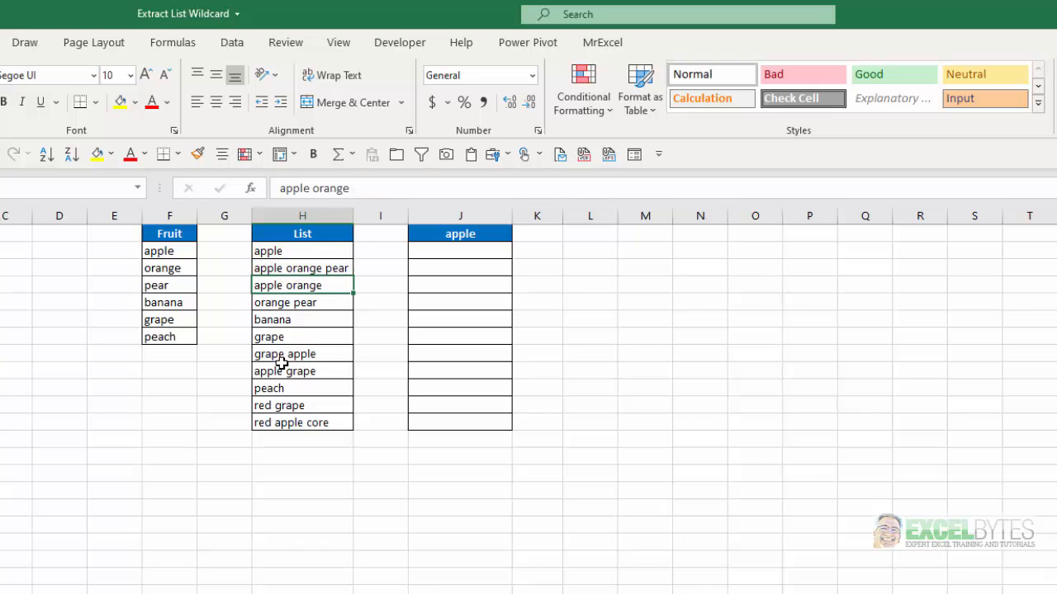
click(285, 353)
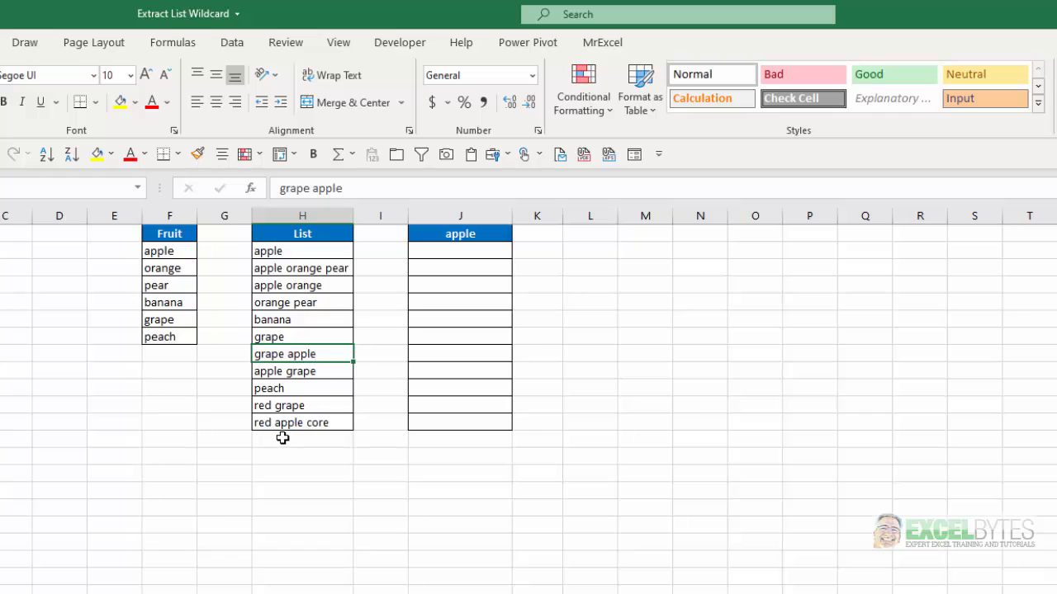
click(301, 422)
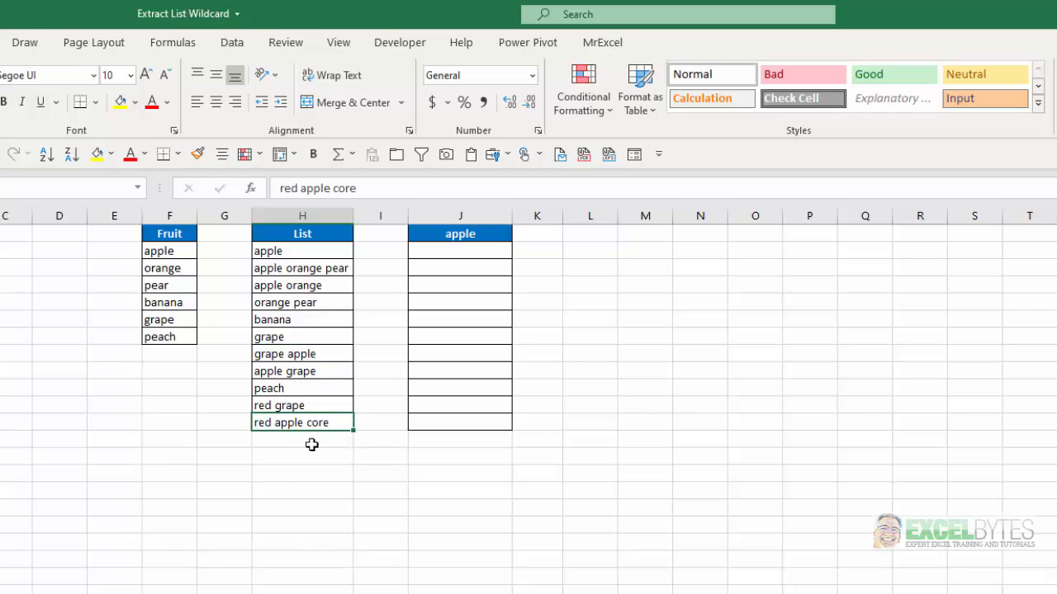
mouse_move(291, 451)
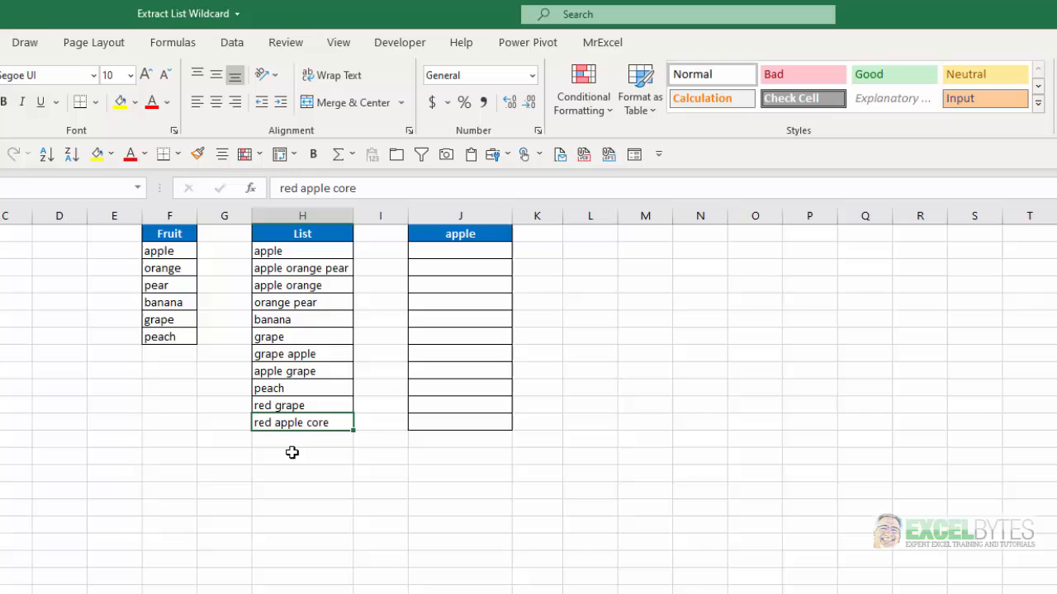
mouse_move(314, 457)
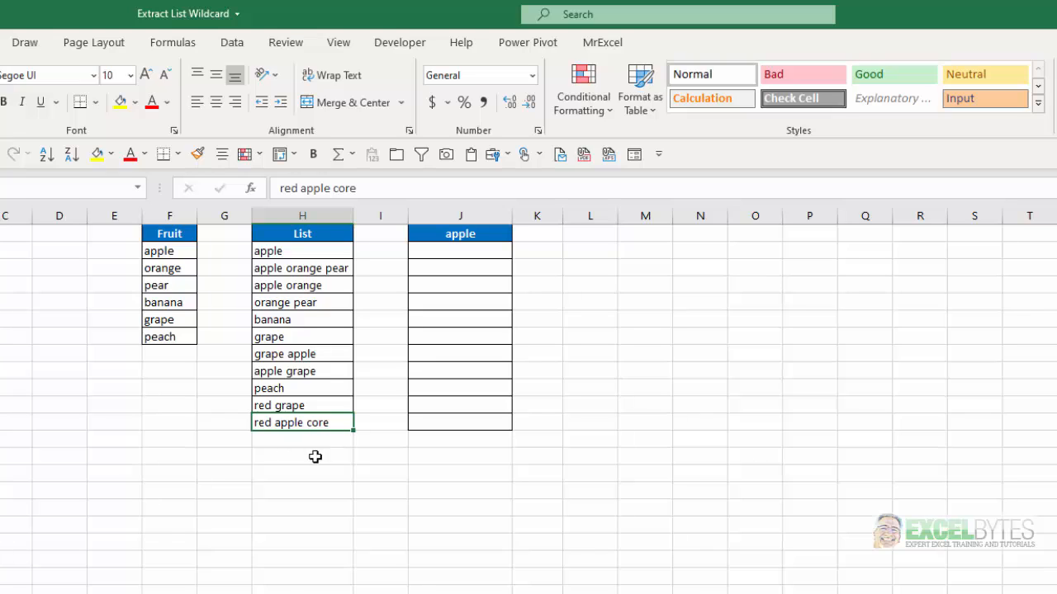
mouse_move(454, 262)
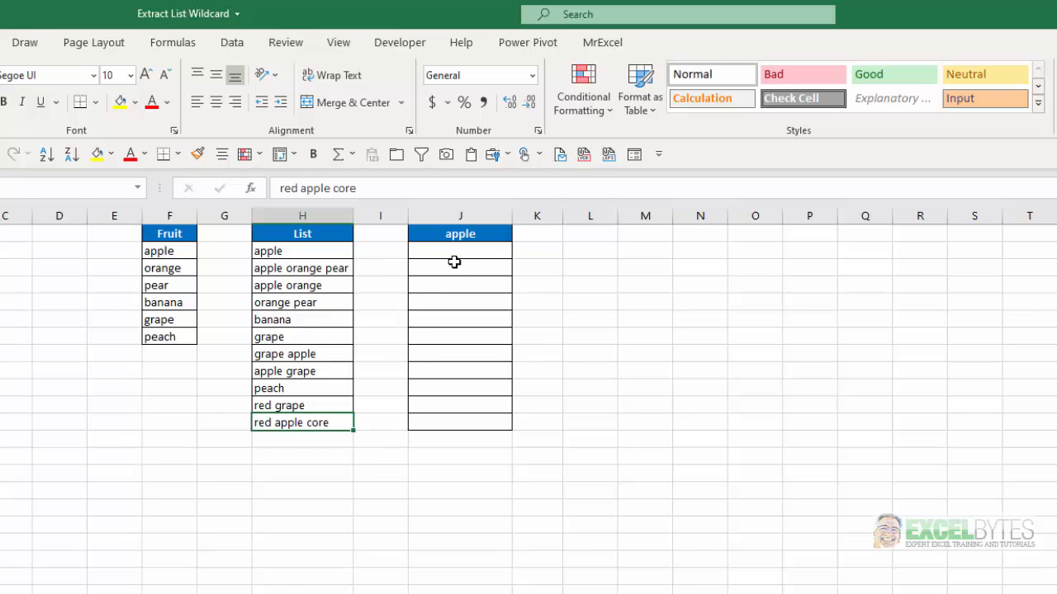
mouse_move(324, 374)
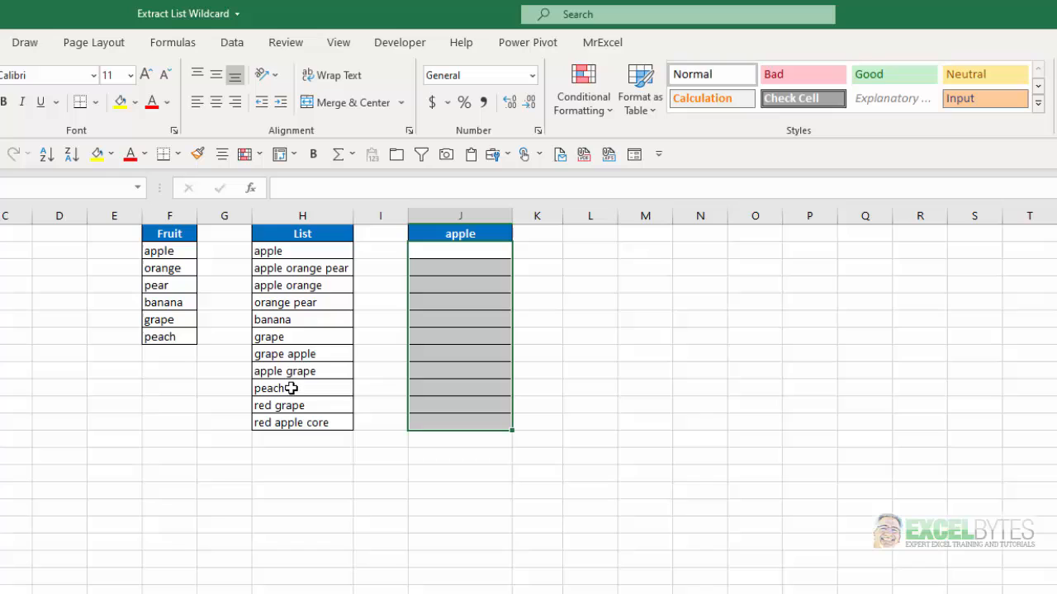
Check the J1 fruit dropdown, switching to orange and back to apple.
click(459, 233)
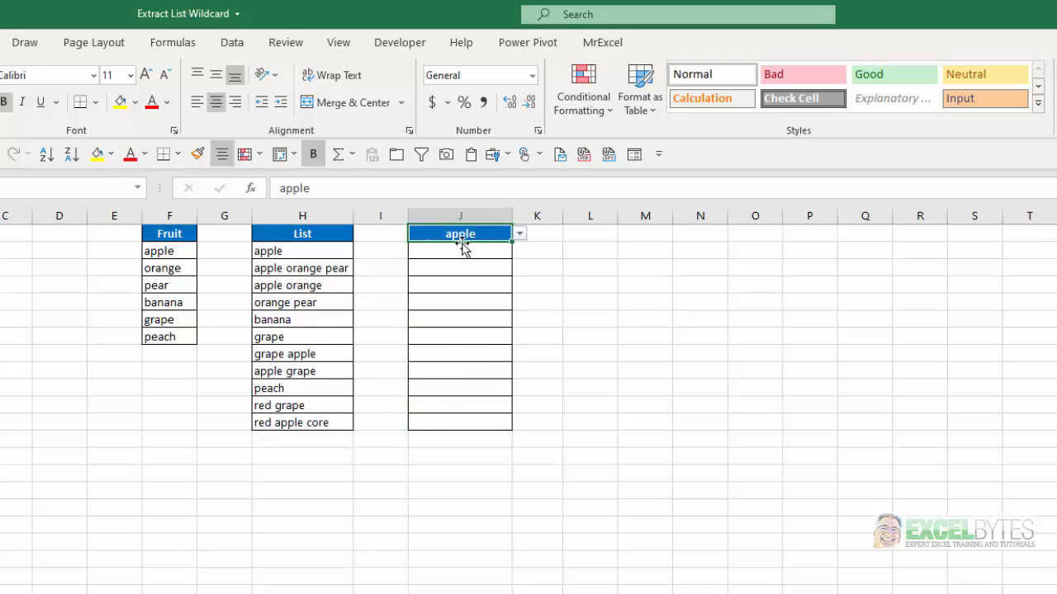
mouse_move(527, 240)
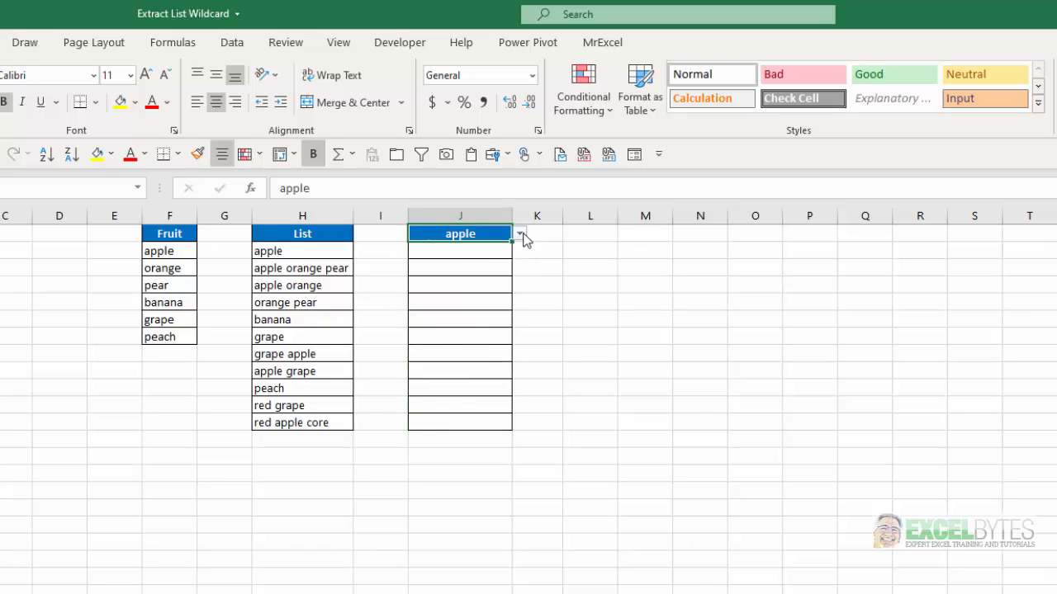
click(520, 233)
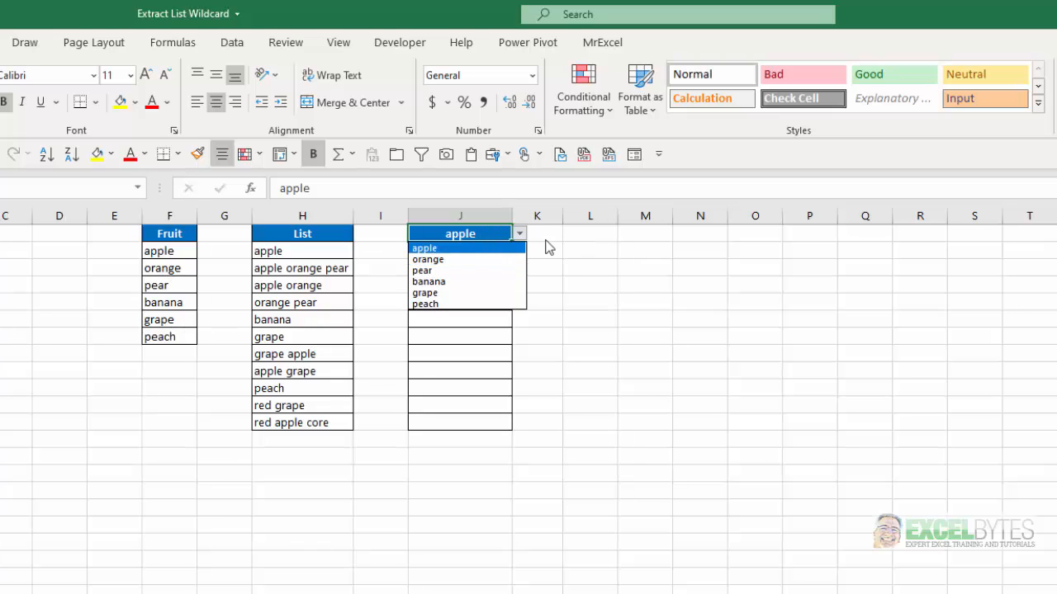
click(428, 259)
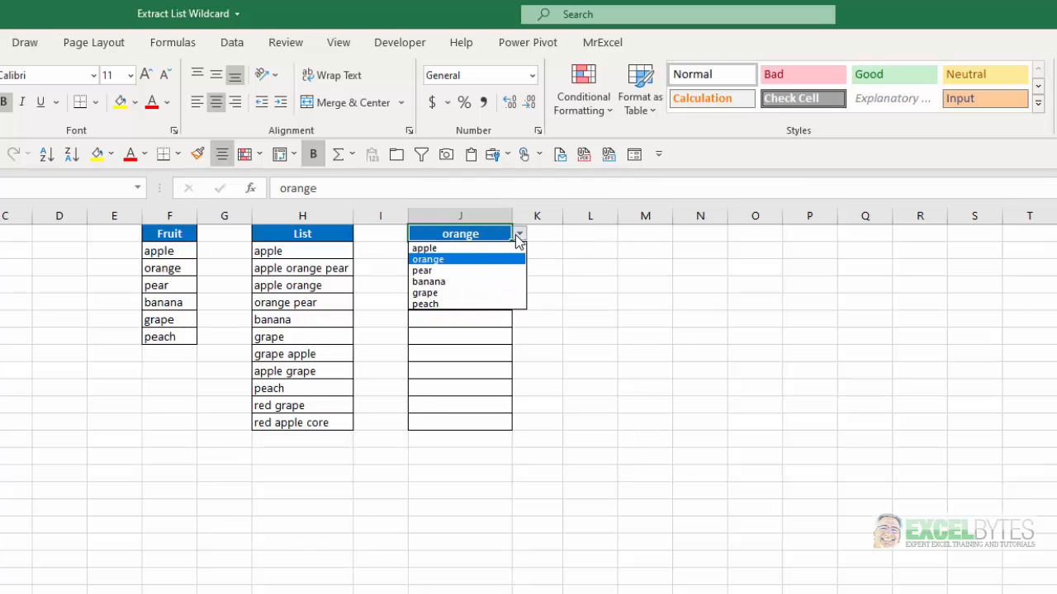
click(423, 248)
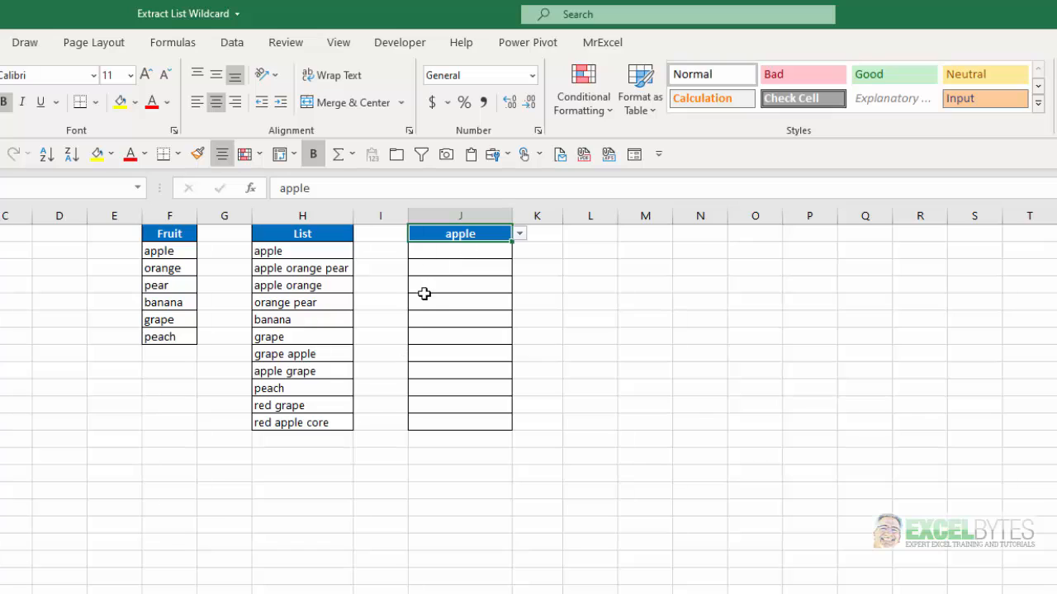
mouse_move(423, 293)
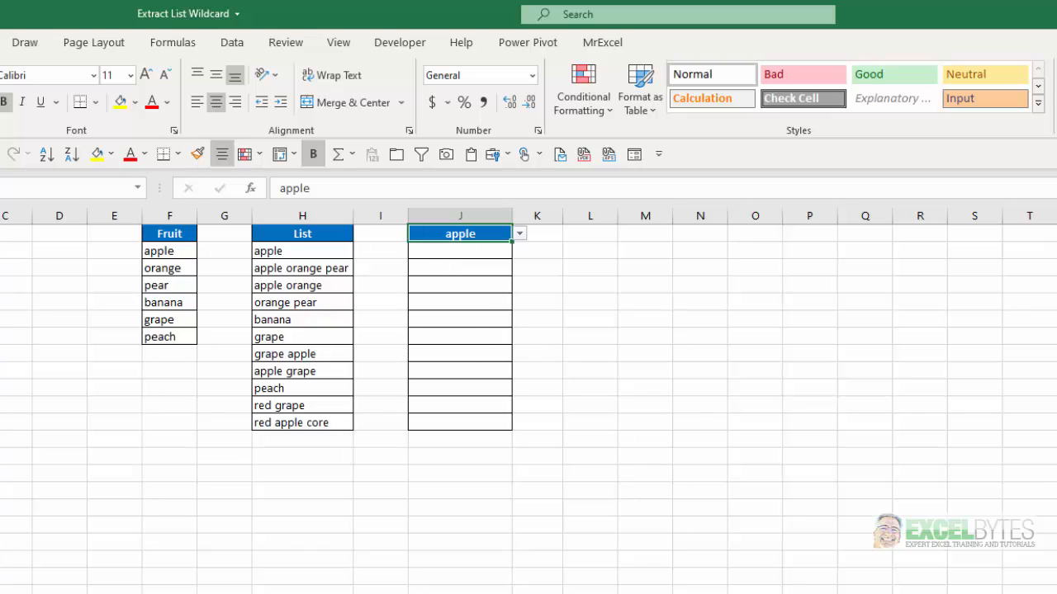
mouse_move(397, 270)
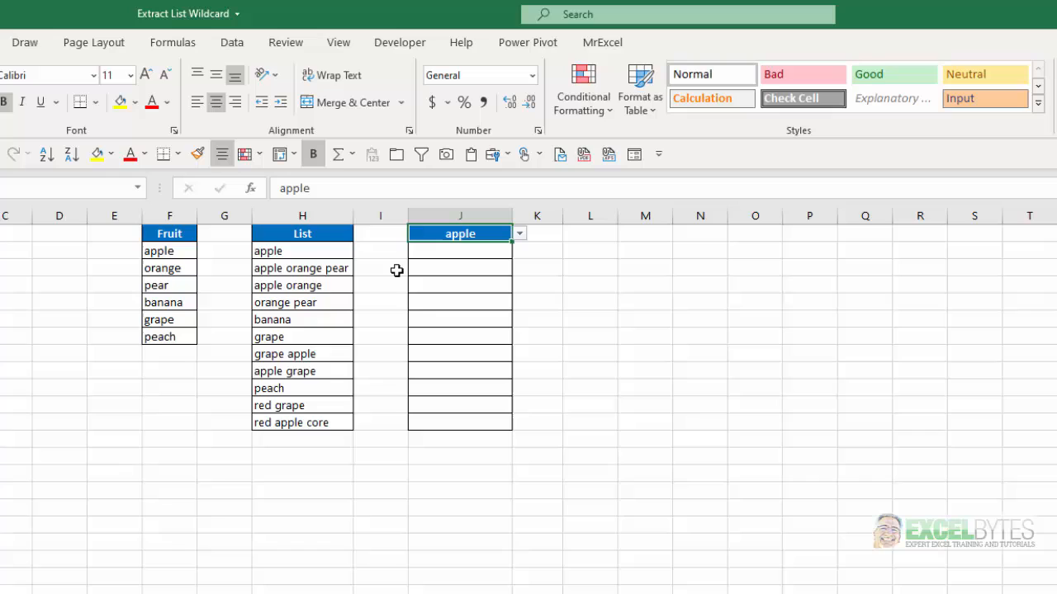
mouse_move(240, 521)
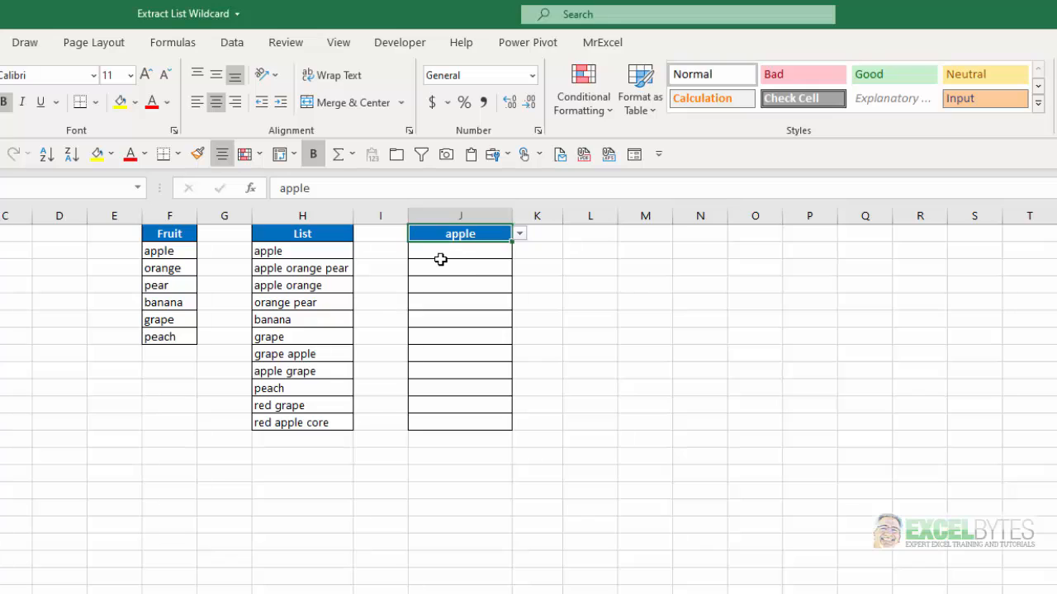
In J2, type =IFERROR(INDEX($H$2:$H$12,SMALL(IF( with the absolute phrase range.
click(460, 267)
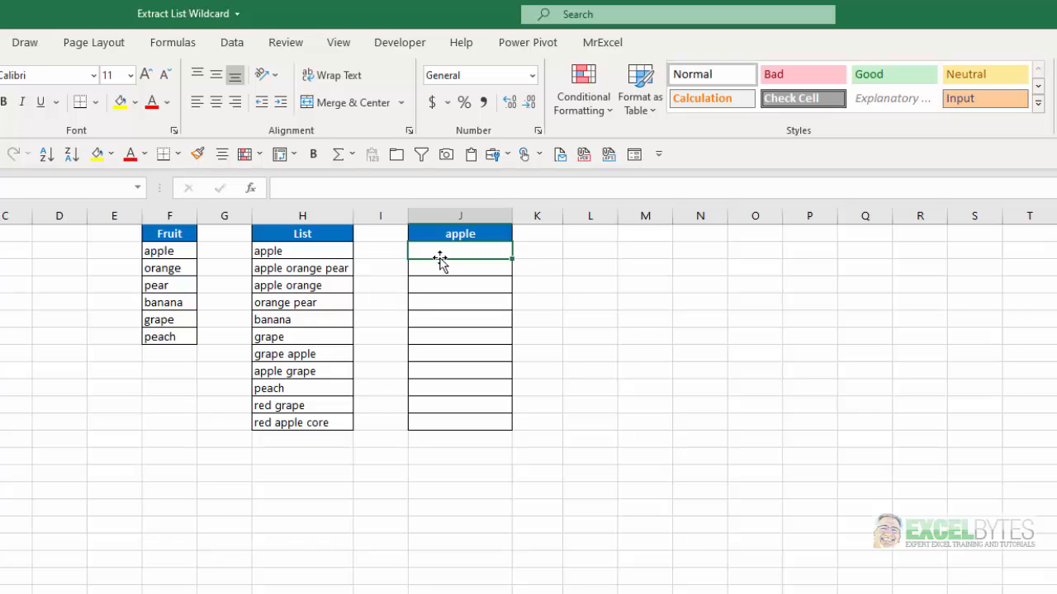
text(=)
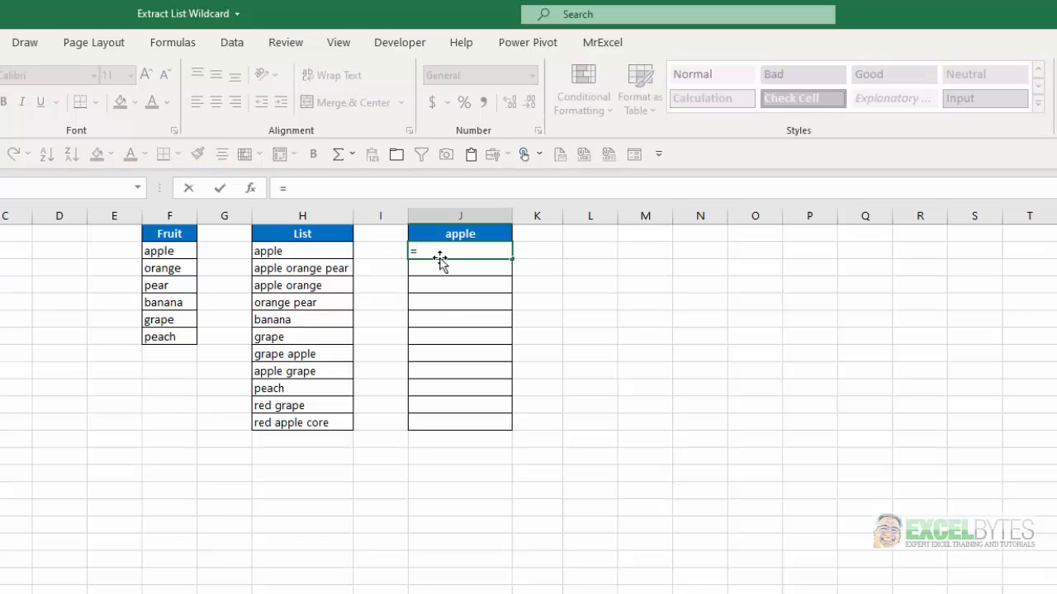
text(IFERROR()
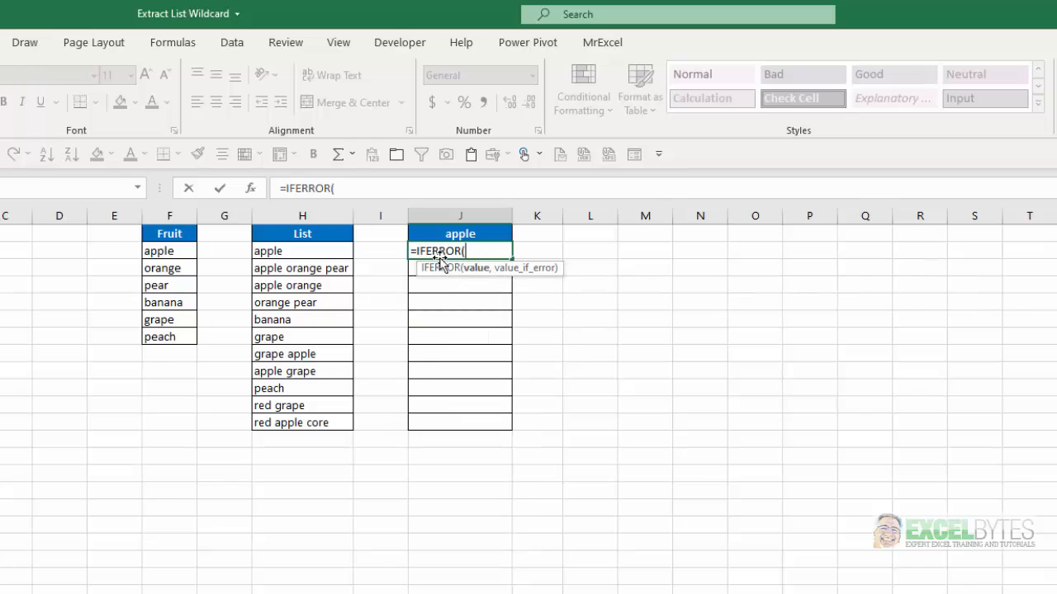
text(ind)
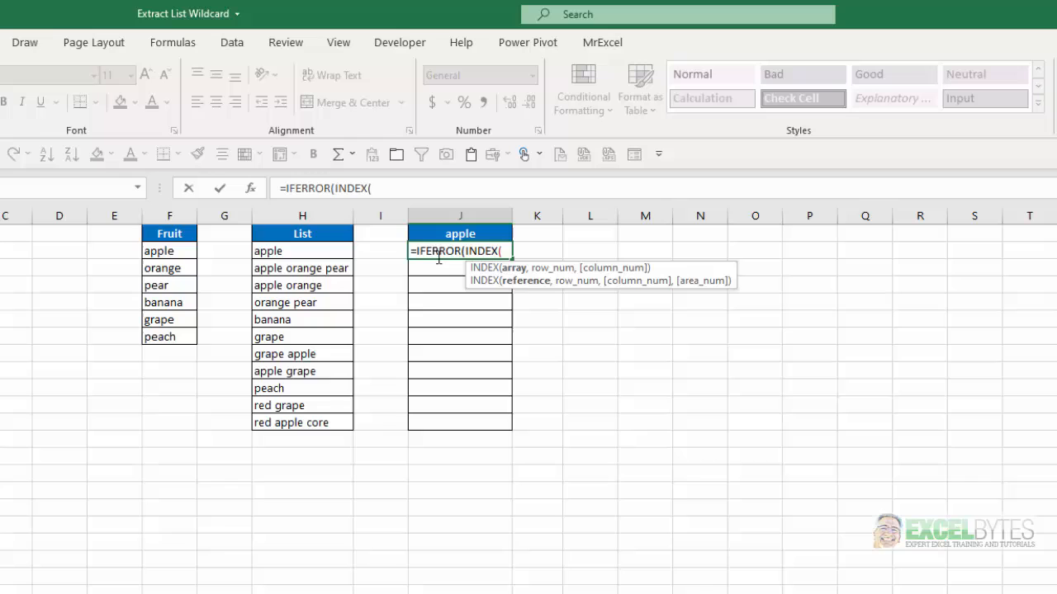
drag(302, 251, 302, 422)
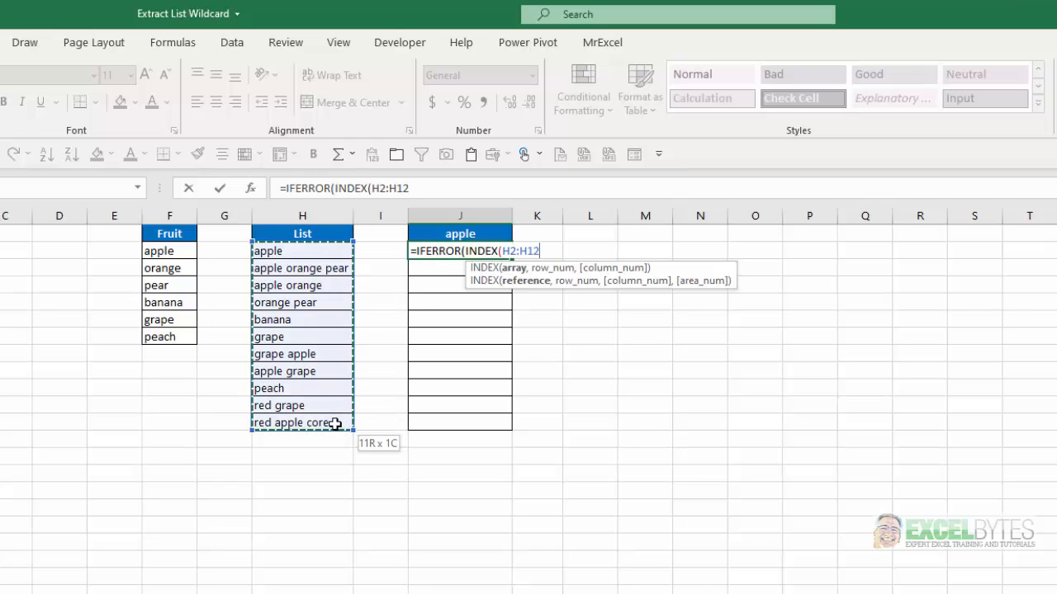
key(f4)
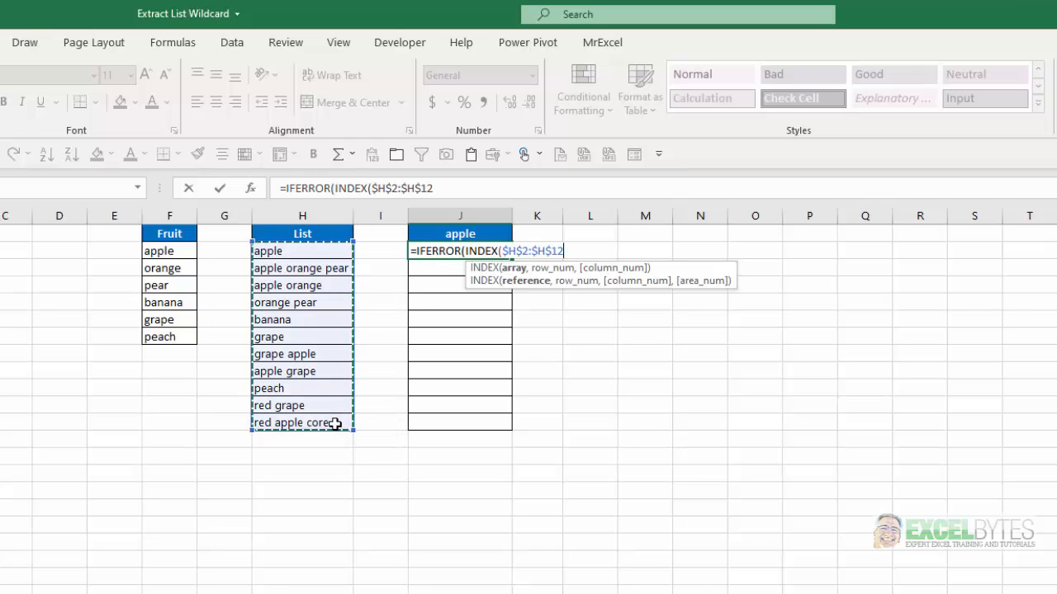
key(f4)
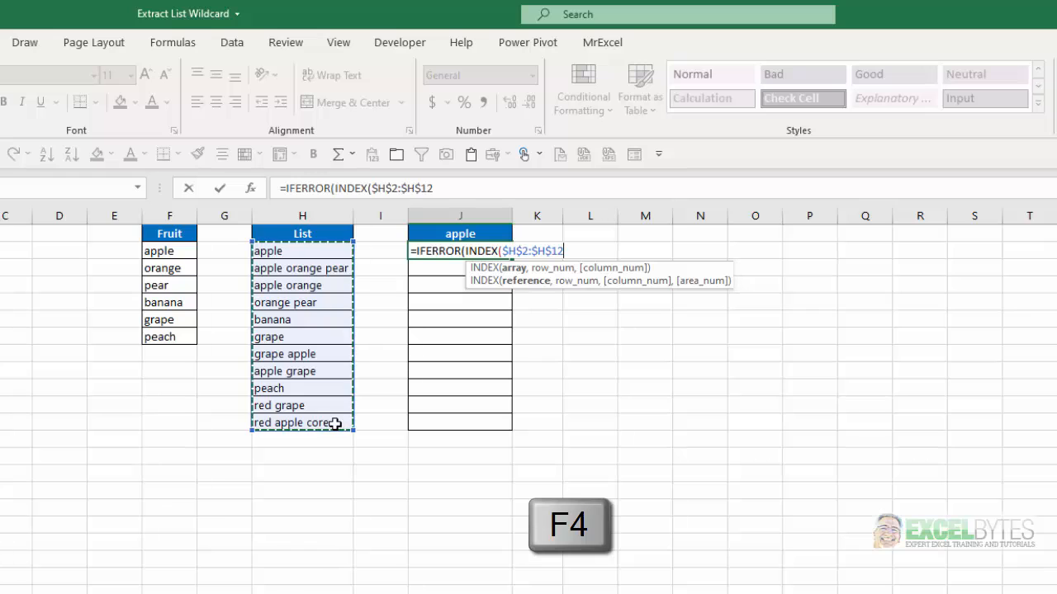
text(,)
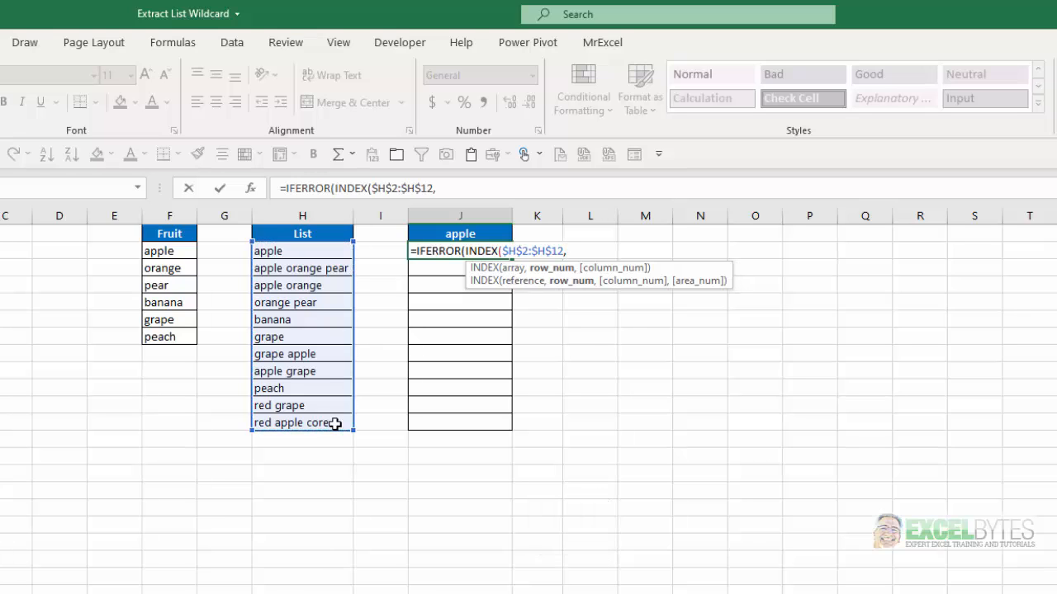
text(smn)
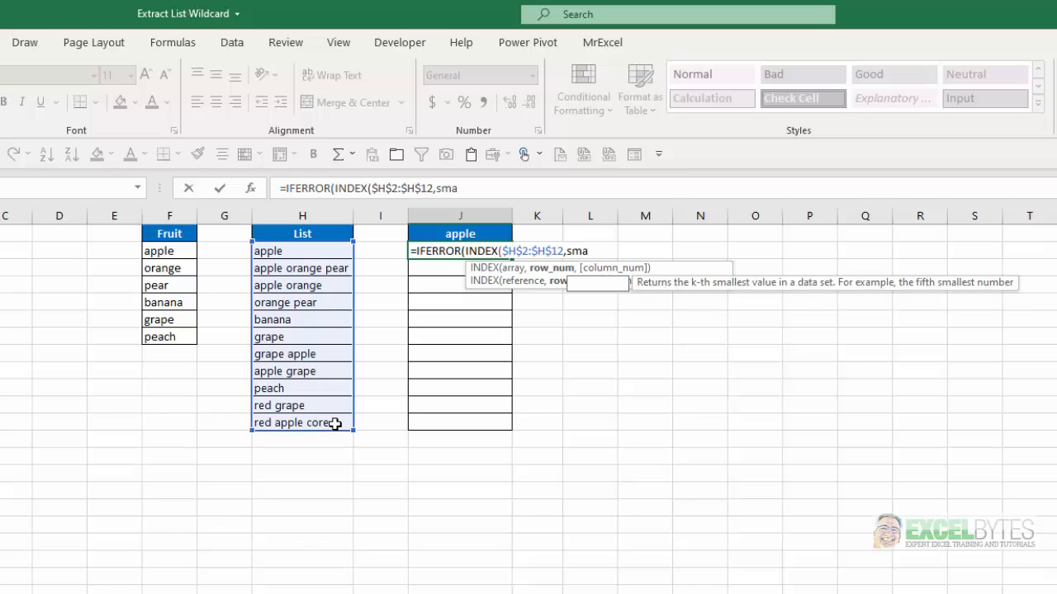
text(LL(if)
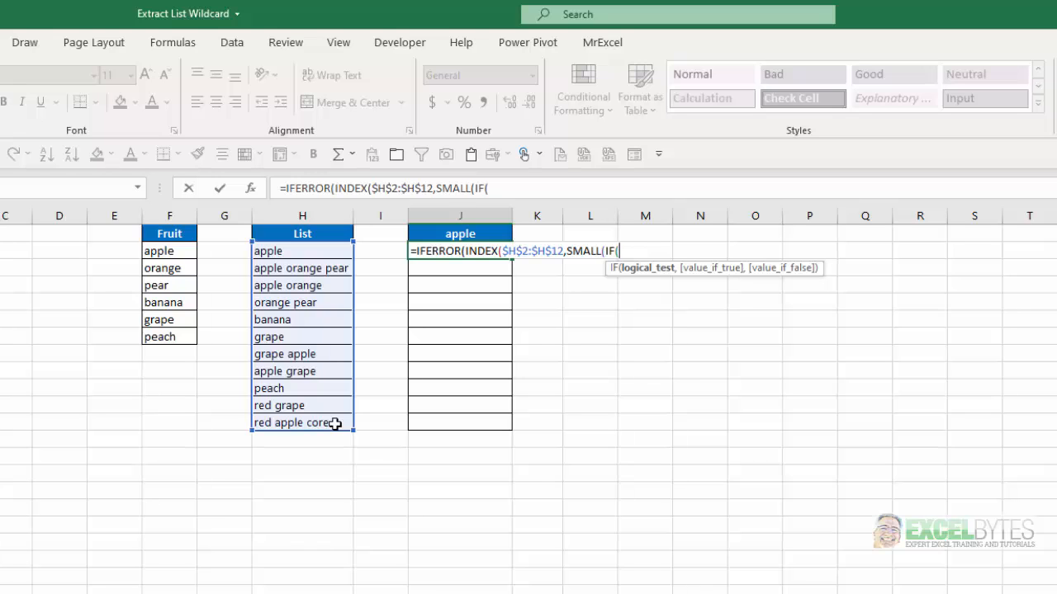
Write the IF test $H$2:$H$12="*apple*" returning ROW($H$2:$H$12).
drag(302, 251, 302, 406)
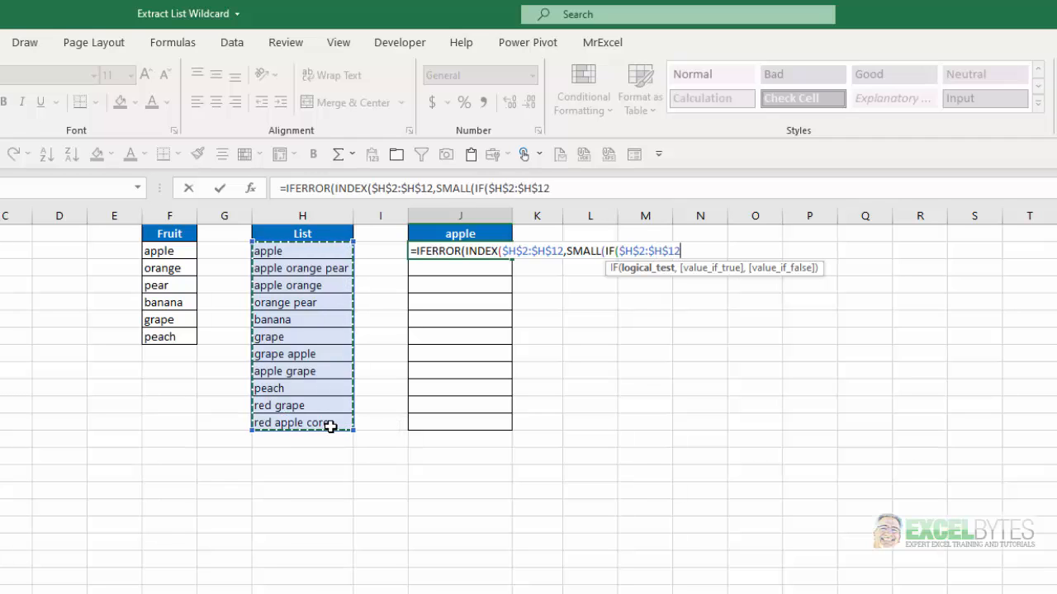
text(=)
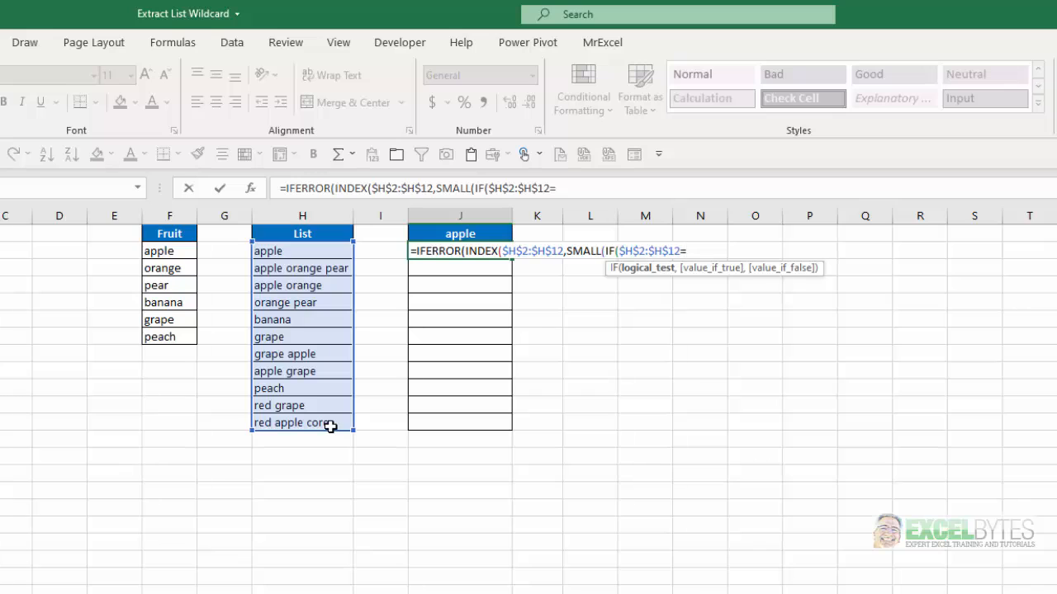
text(")
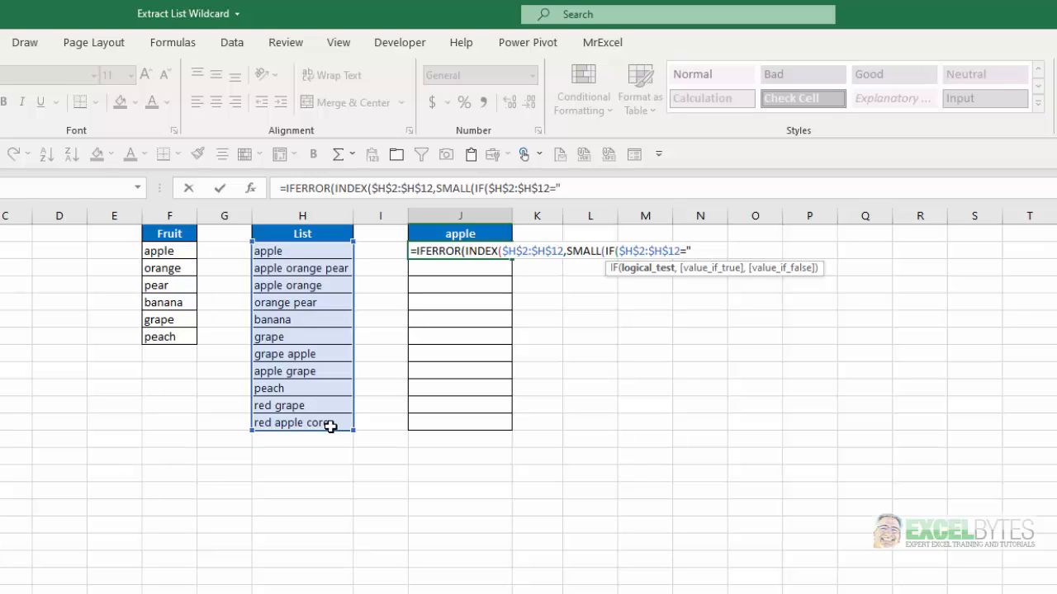
text(*)
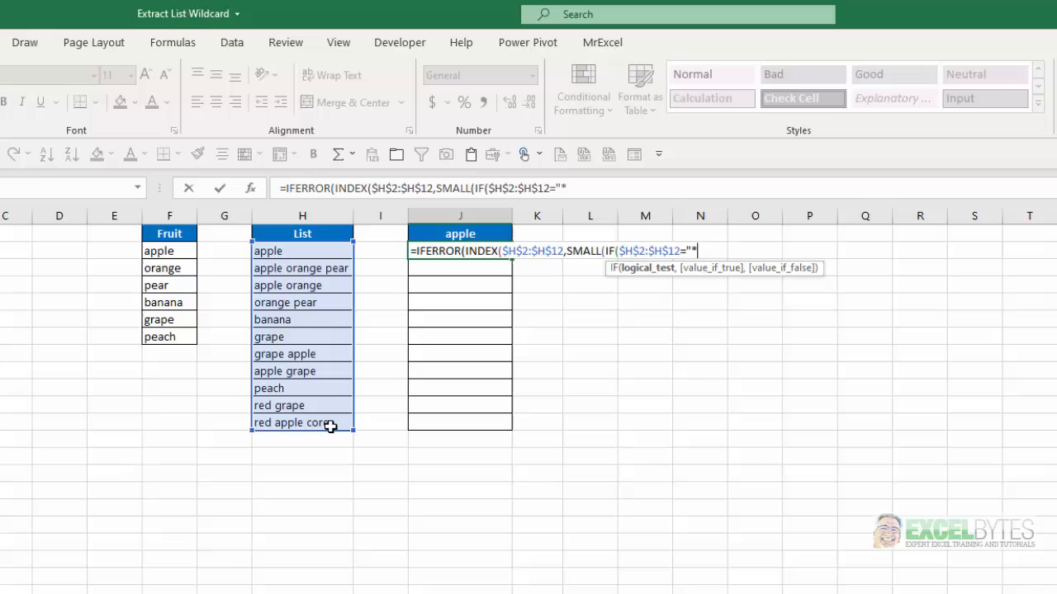
text(apple)
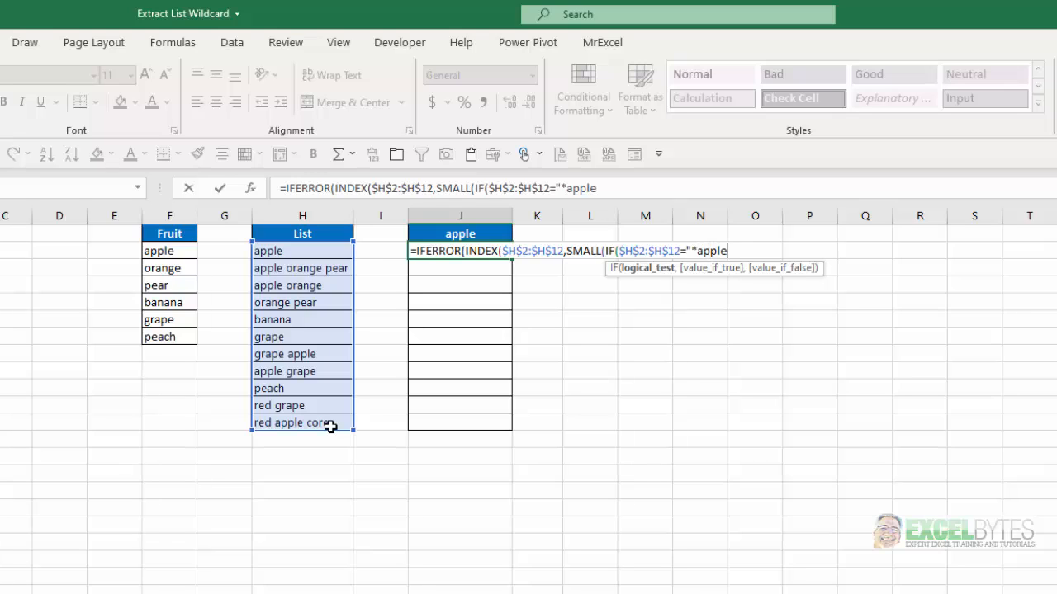
text(*")
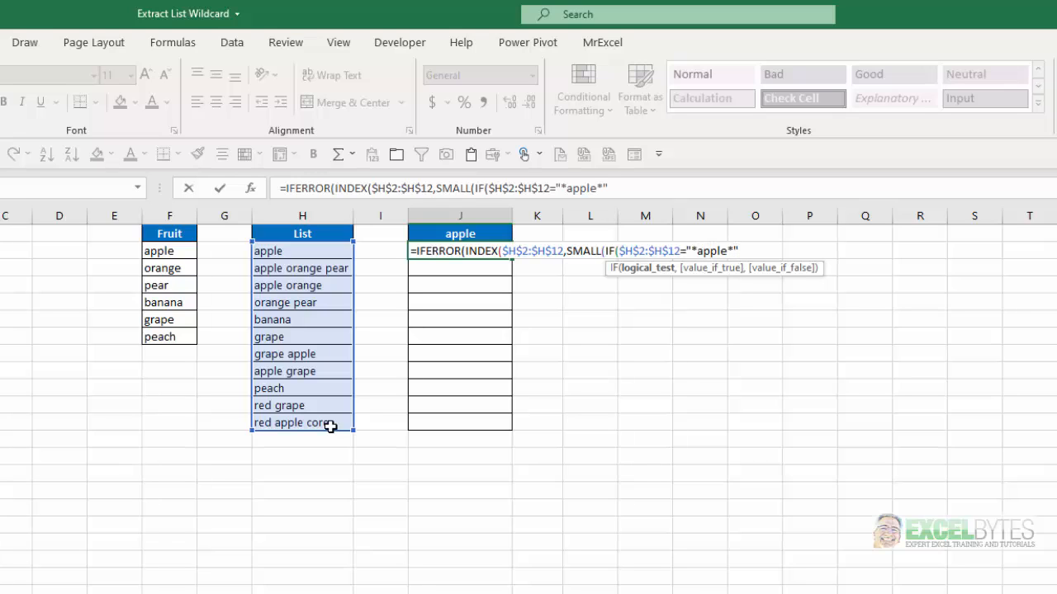
text(,)
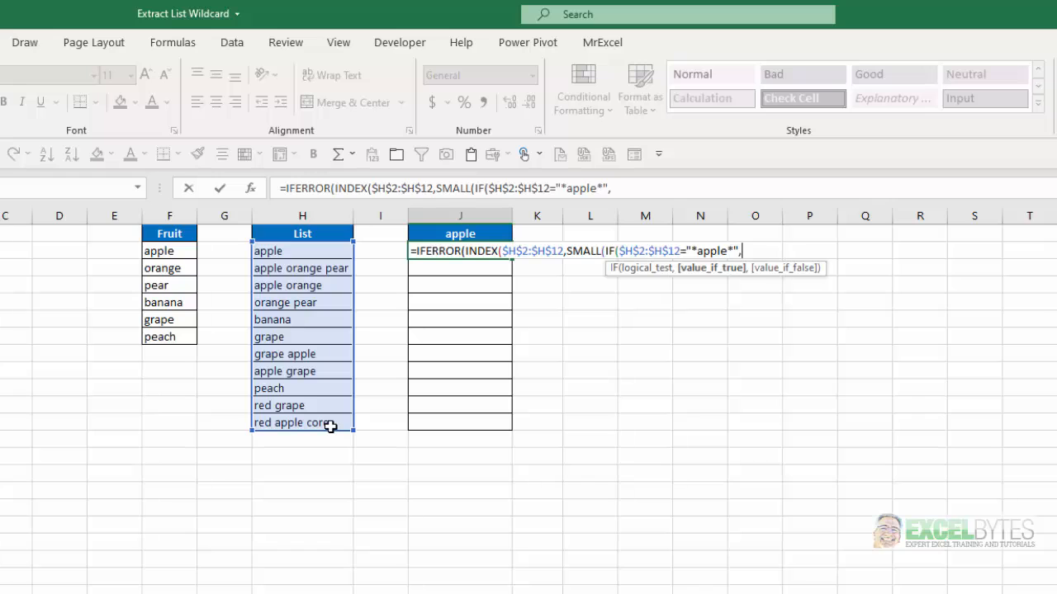
text(row)
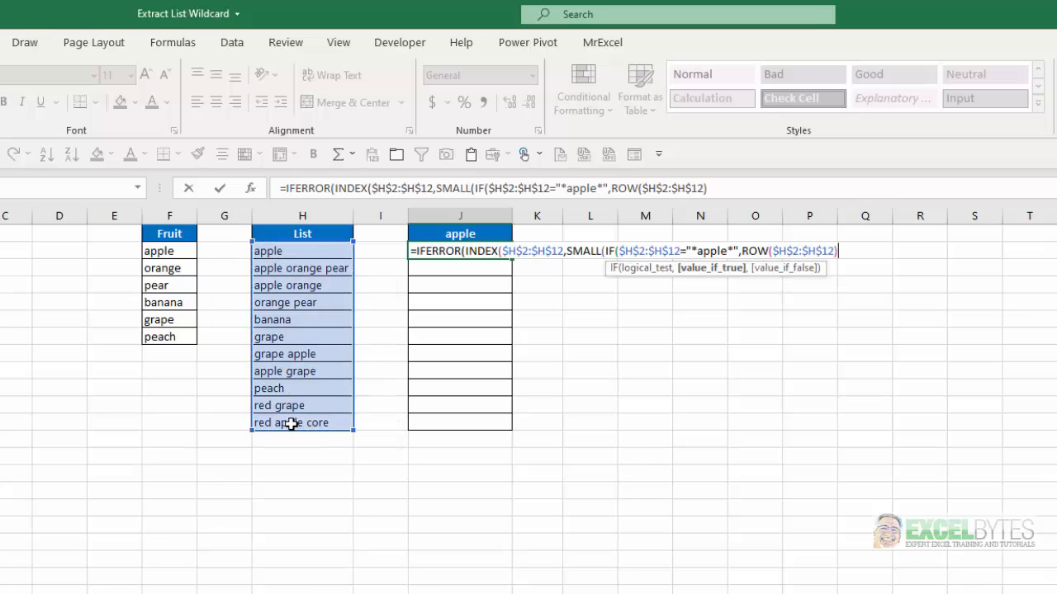
text())
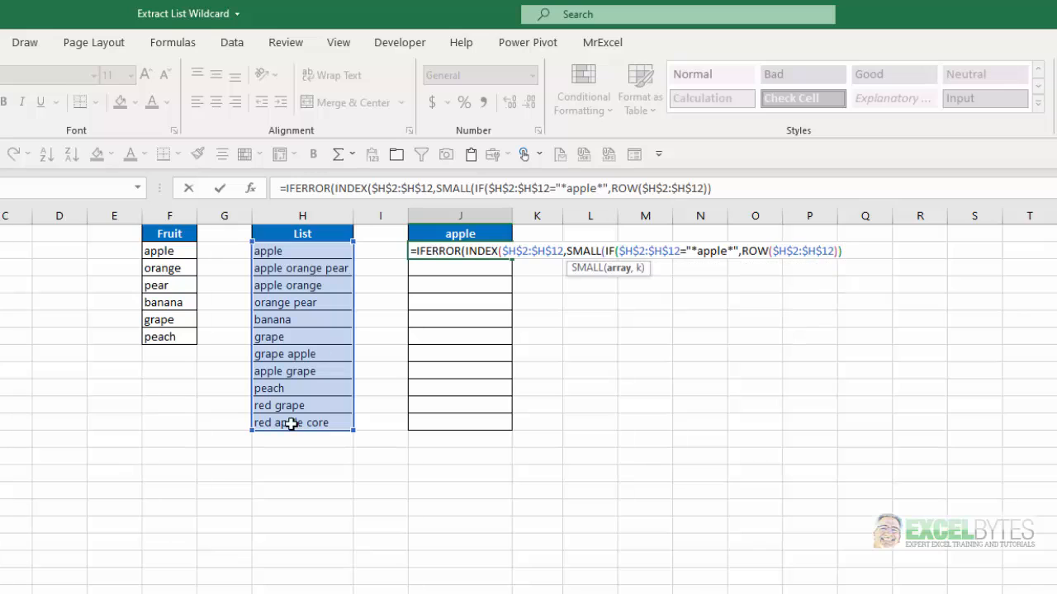
Finish with ROW(1:1)-1 as SMALL's k and "" on error, then array-enter.
text(,)
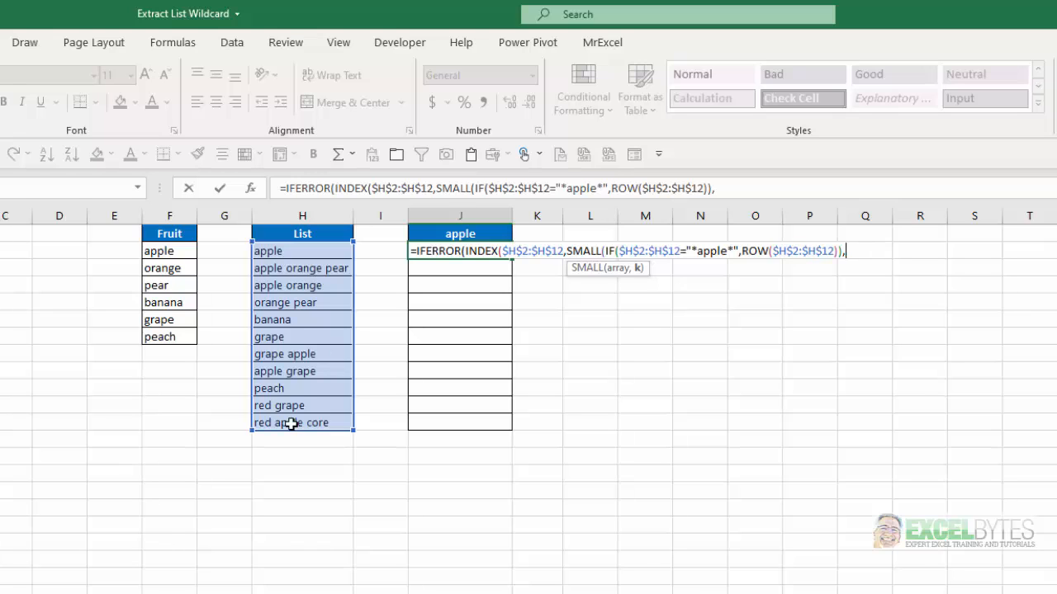
text(ROW()
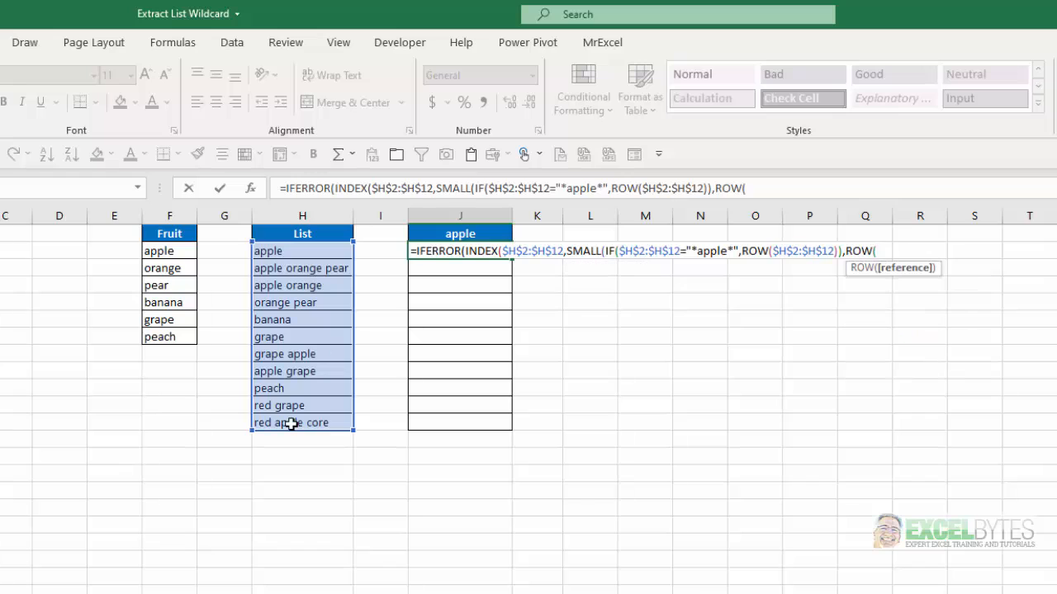
text(1:1)))
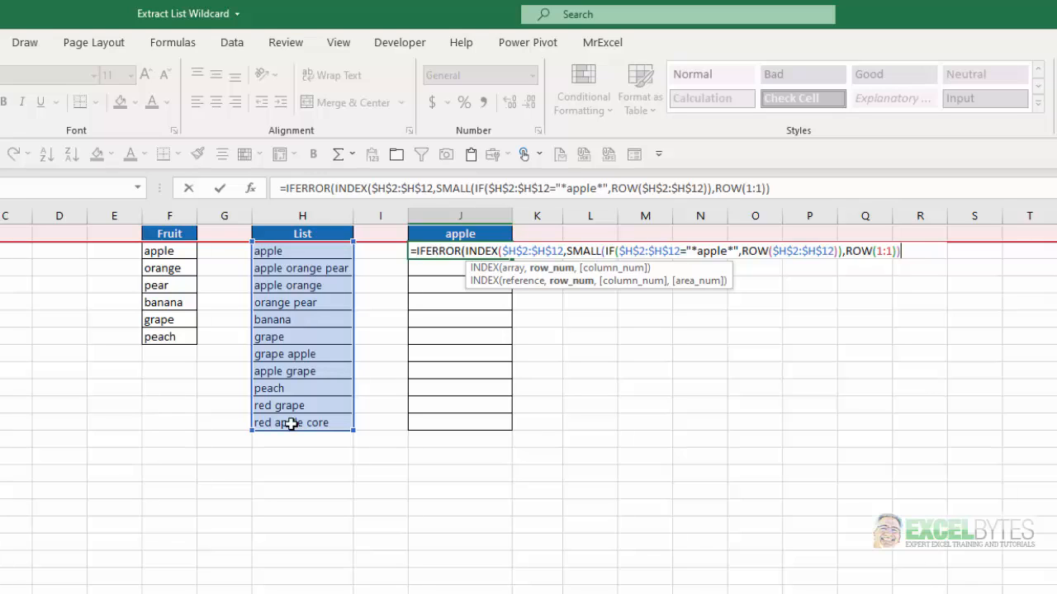
text(-1))
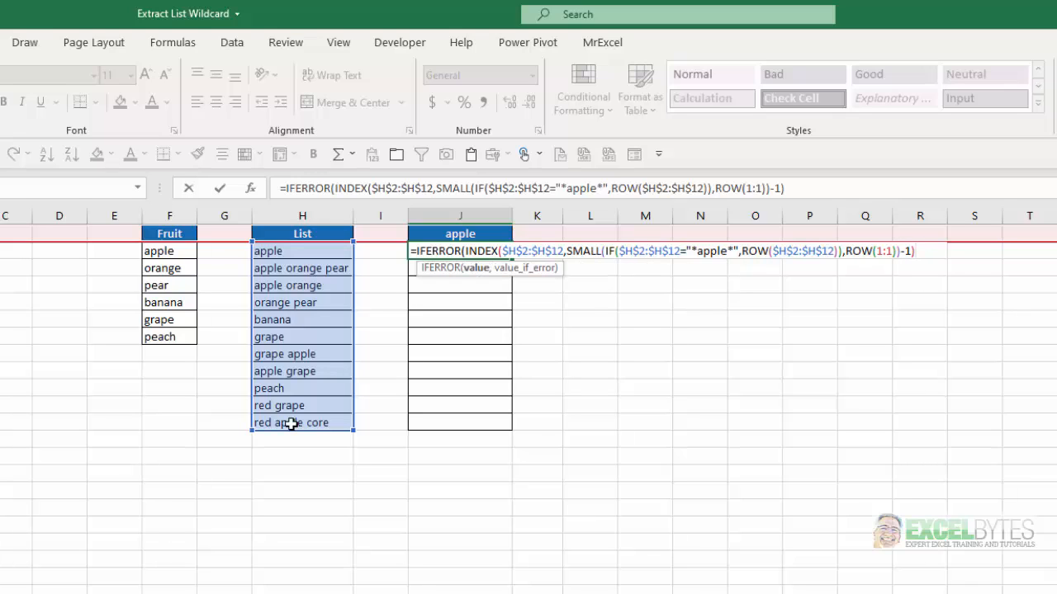
text(,""))
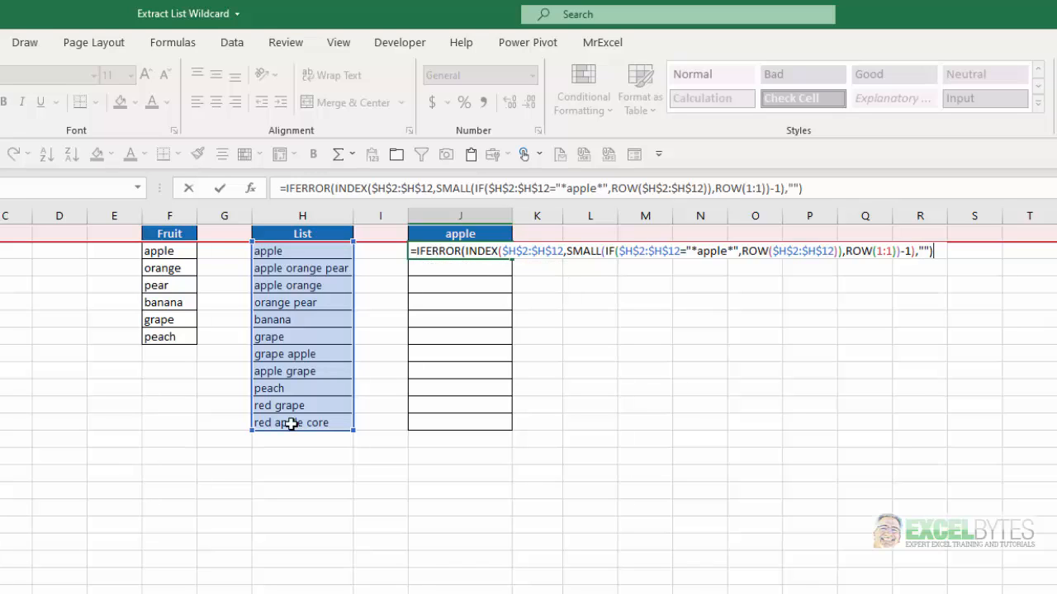
key(ctrl+shift+enter)
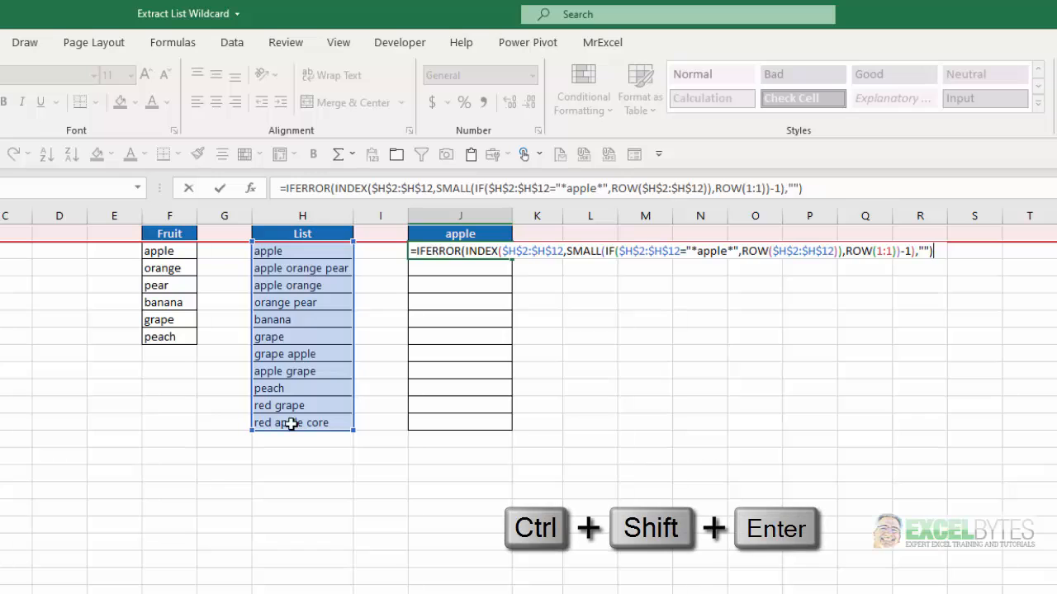
Array-enter the J2 formula and fill it down to J12, where results stay blank.
key(ctrl+shift+enter)
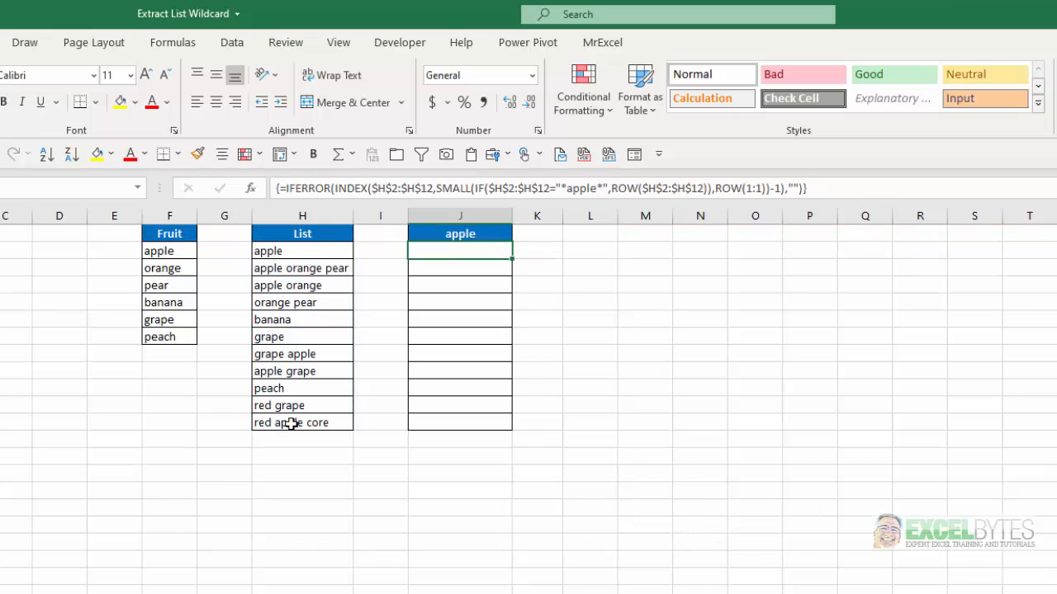
mouse_move(268, 337)
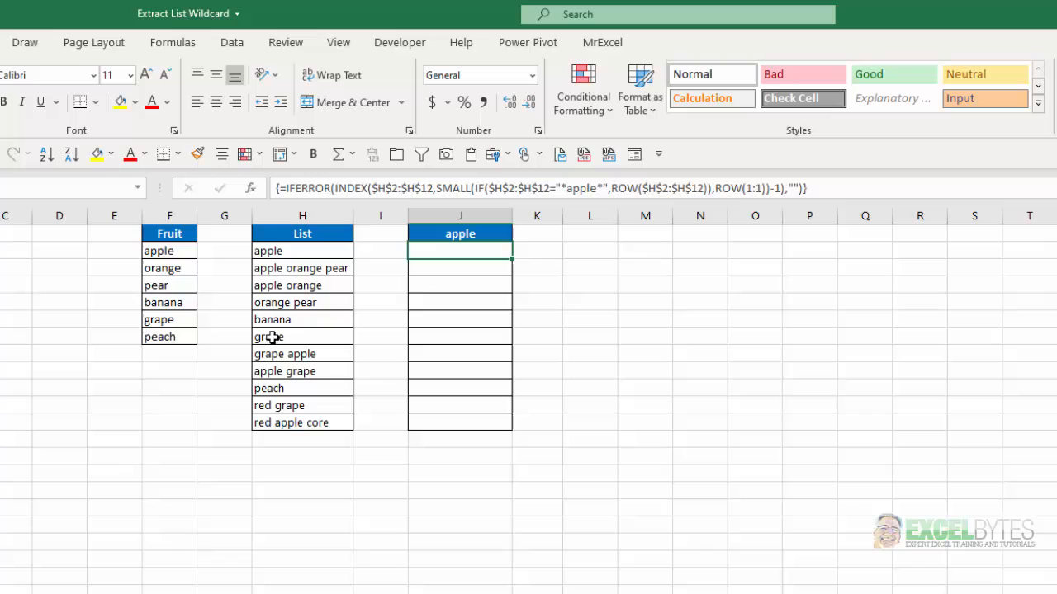
drag(460, 250, 460, 423)
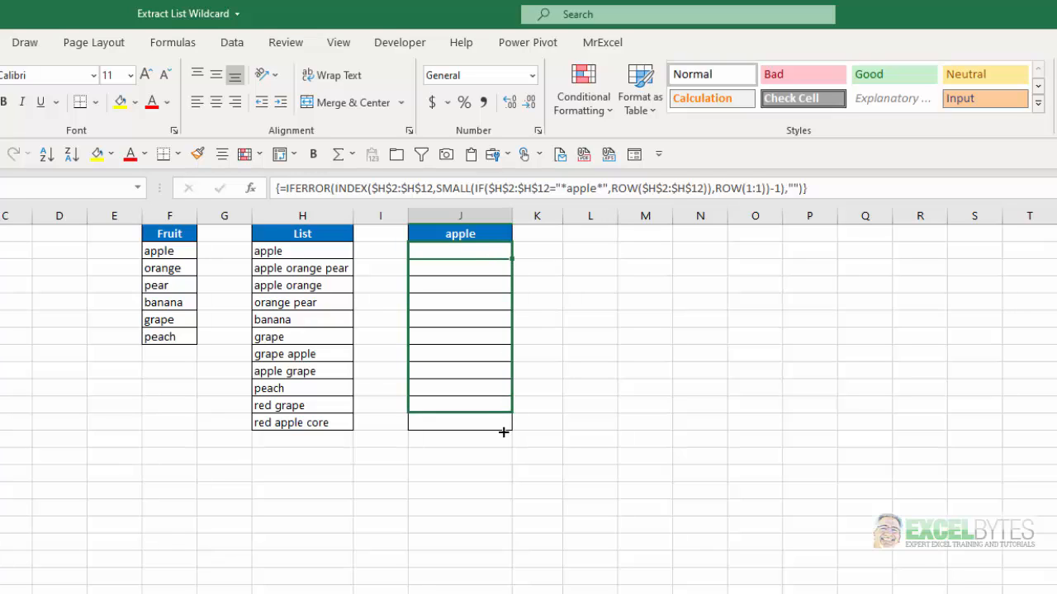
drag(460, 250, 460, 422)
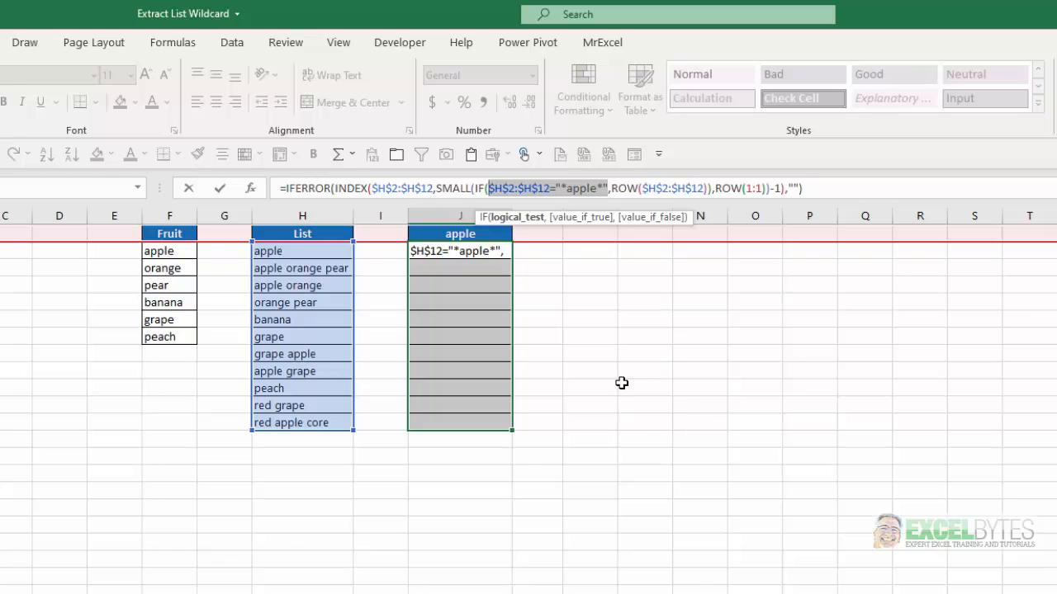
Swap the "*apple*" comparison for ISNUMBER(SEARCH($J$1,$H$2:$H$12)) in the IF test.
key(f9)
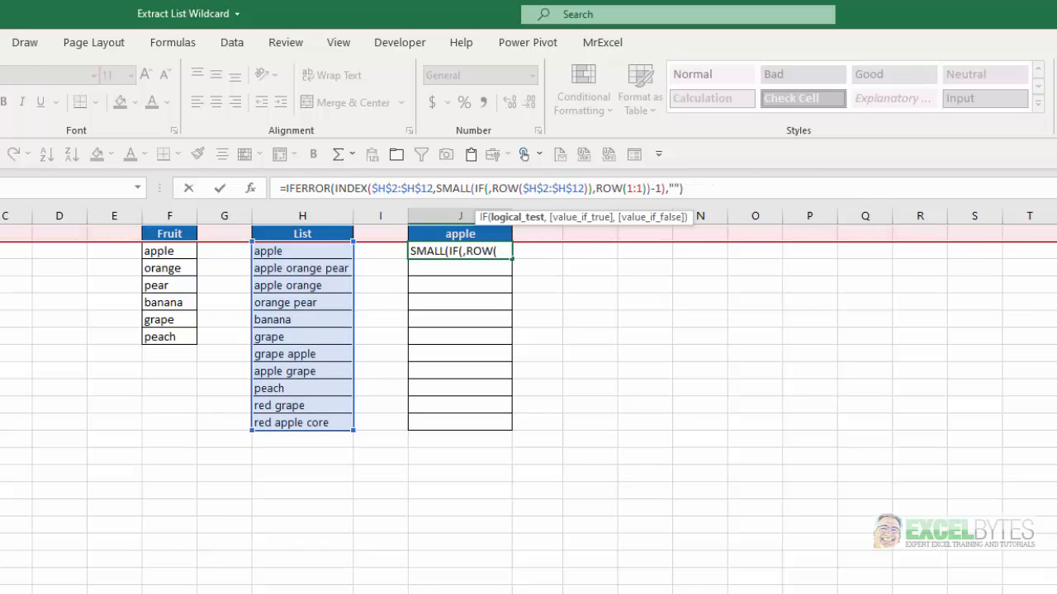
text(i)
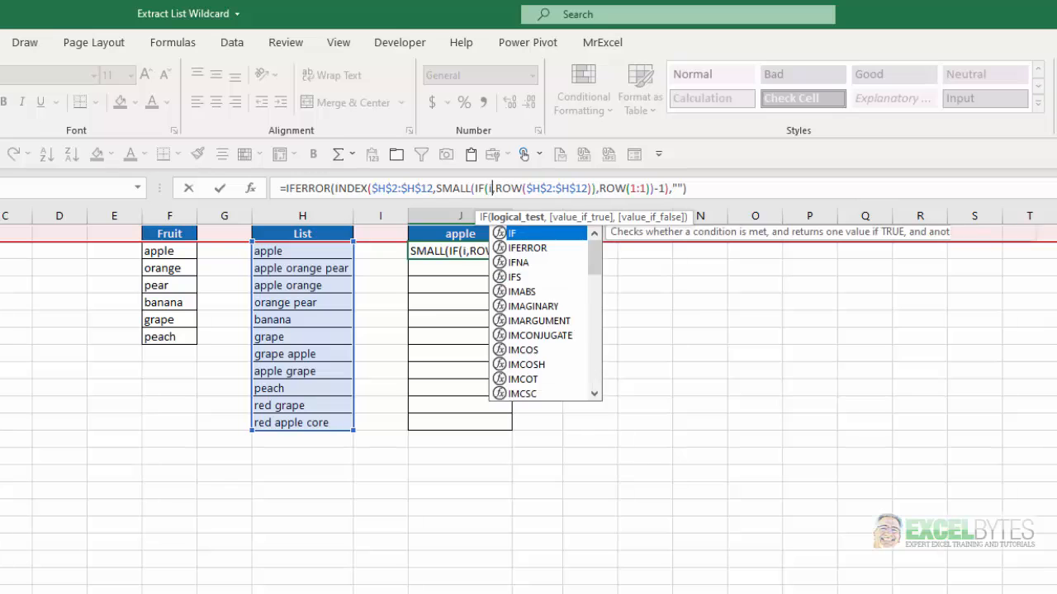
text(SNUMBER()
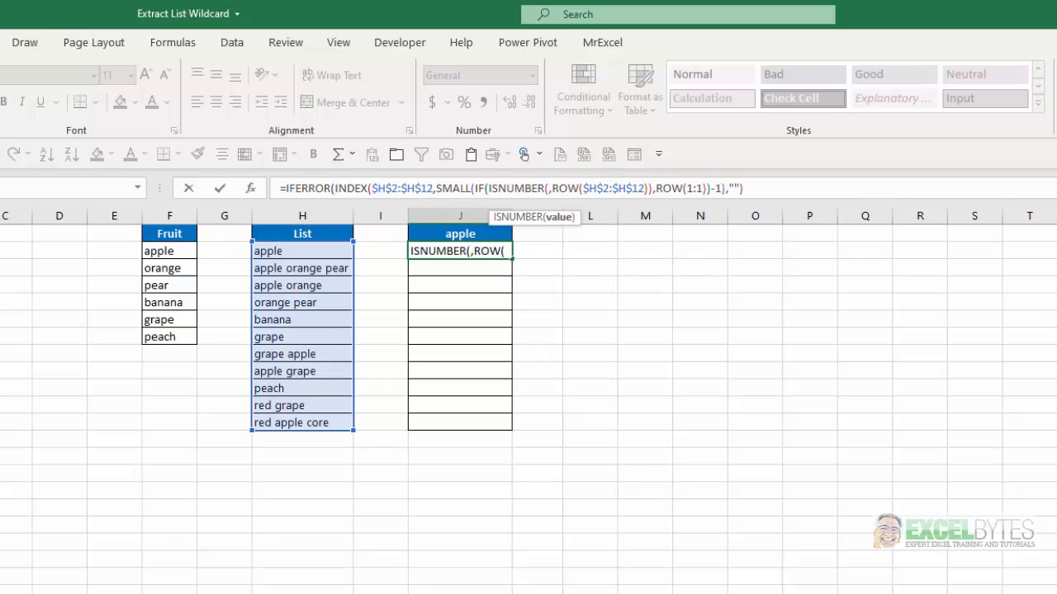
text(sear)
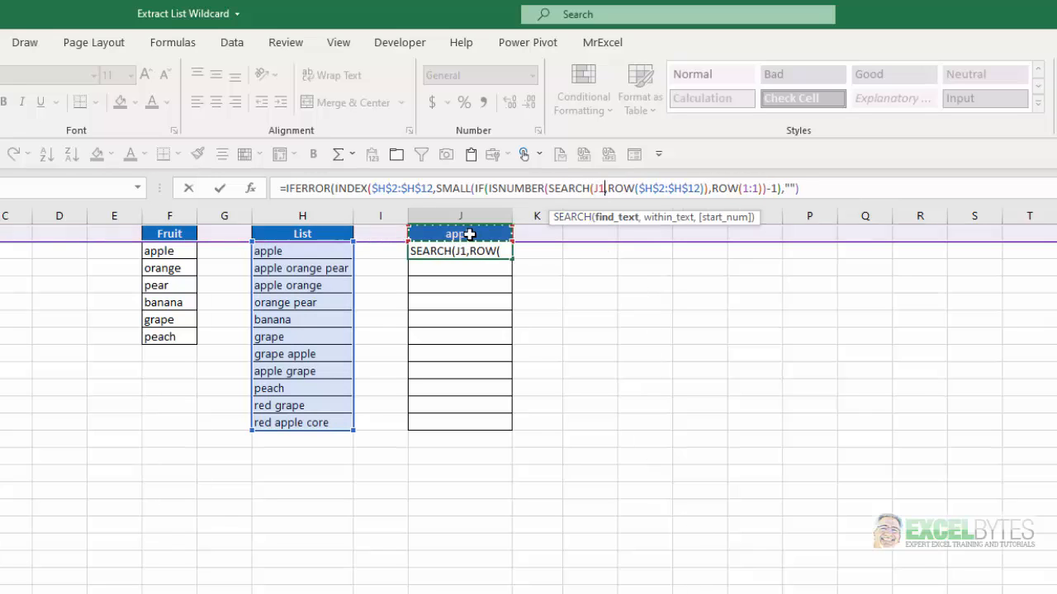
key(f4)
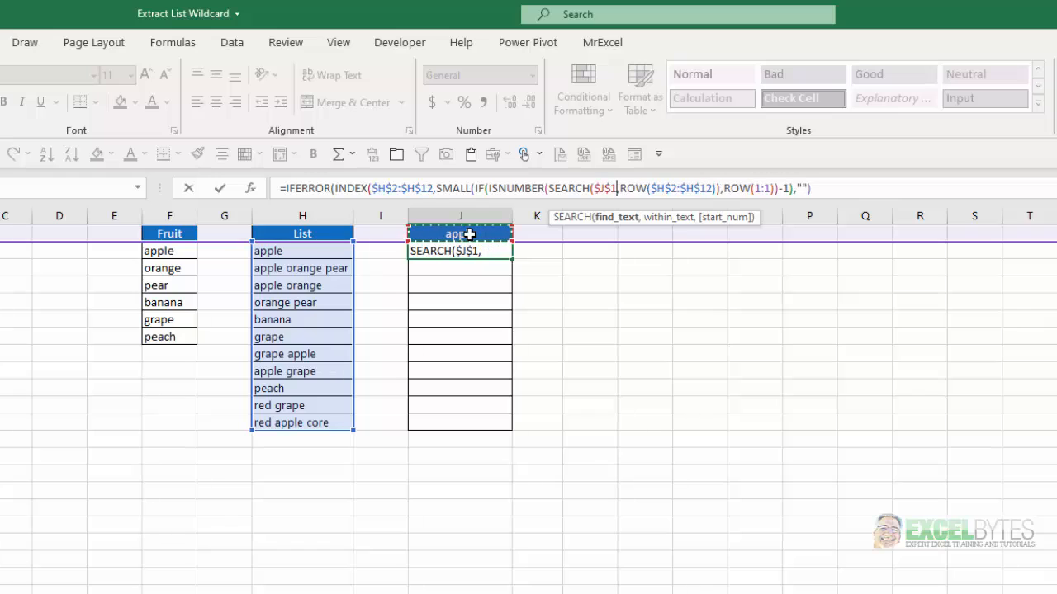
text(,)
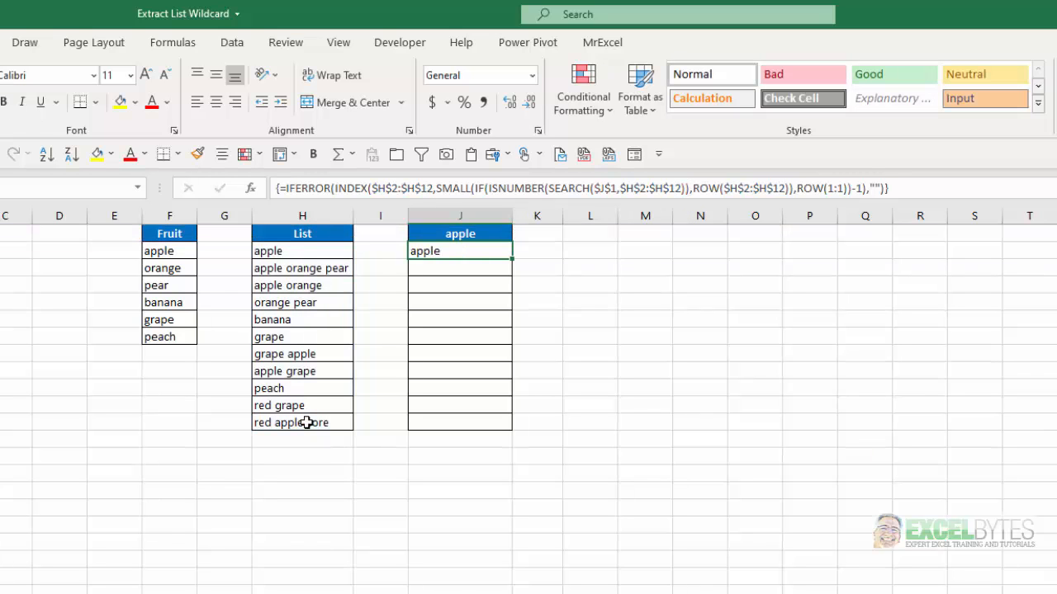
mouse_move(510, 261)
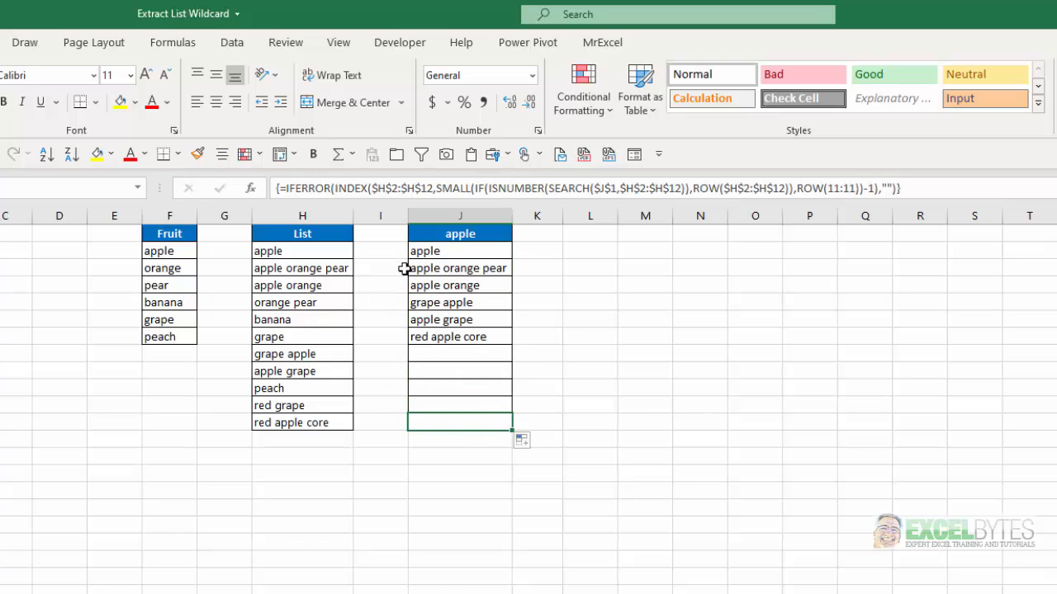
mouse_move(329, 412)
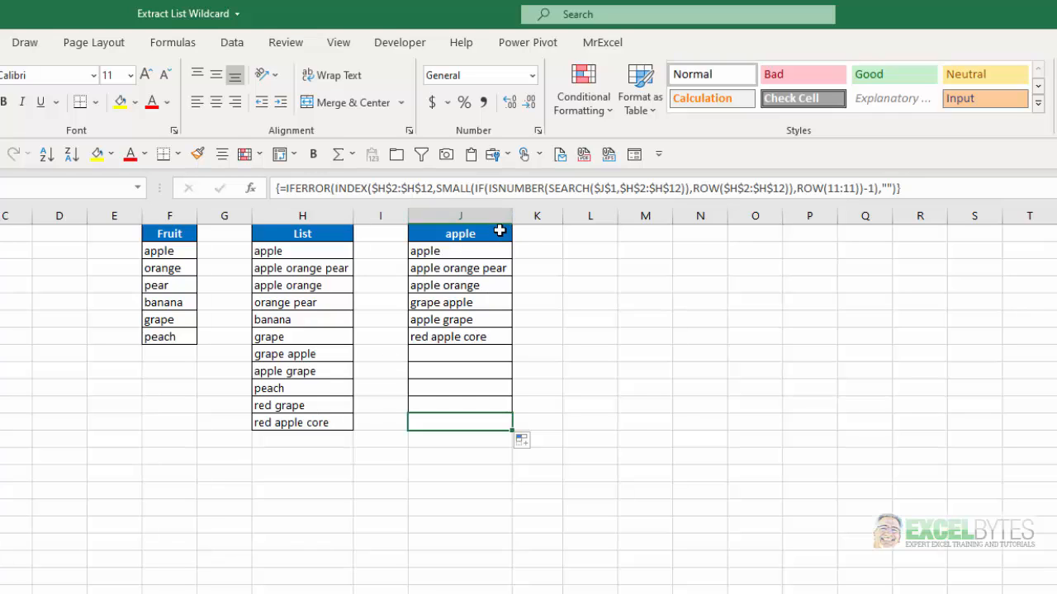
click(518, 233)
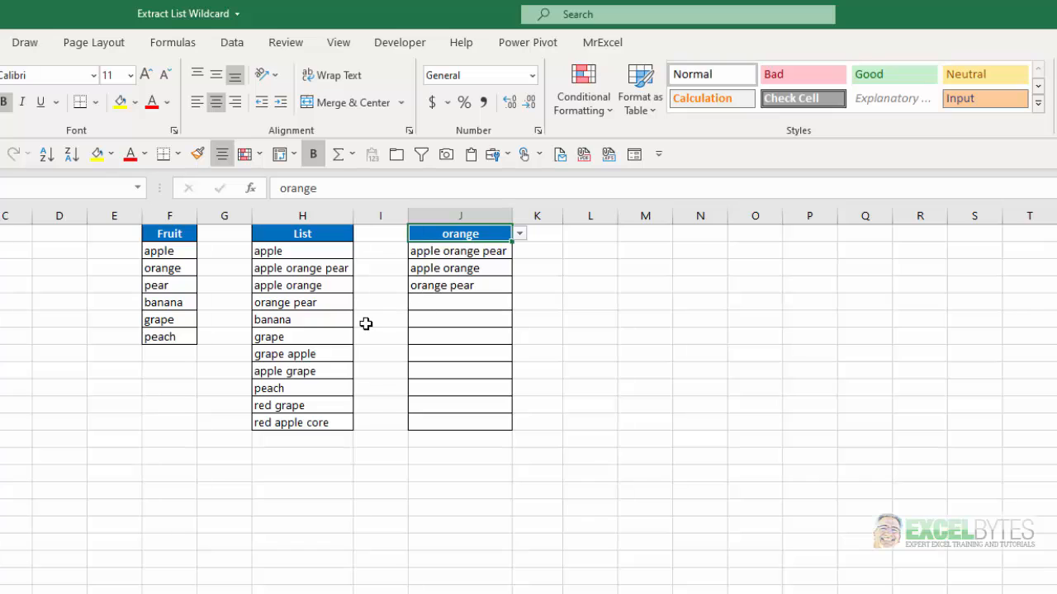
click(520, 233)
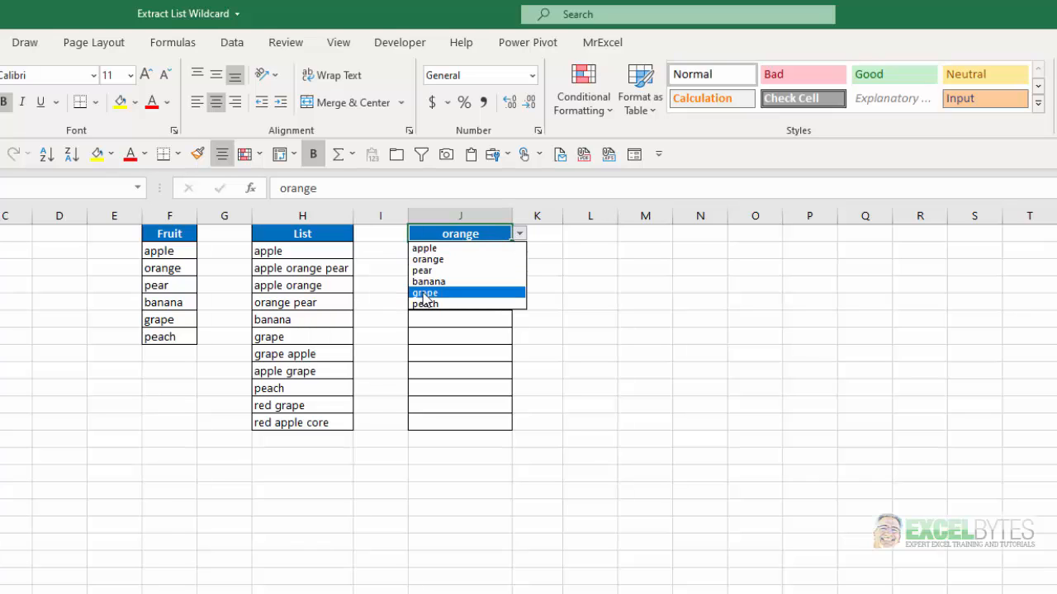
click(424, 303)
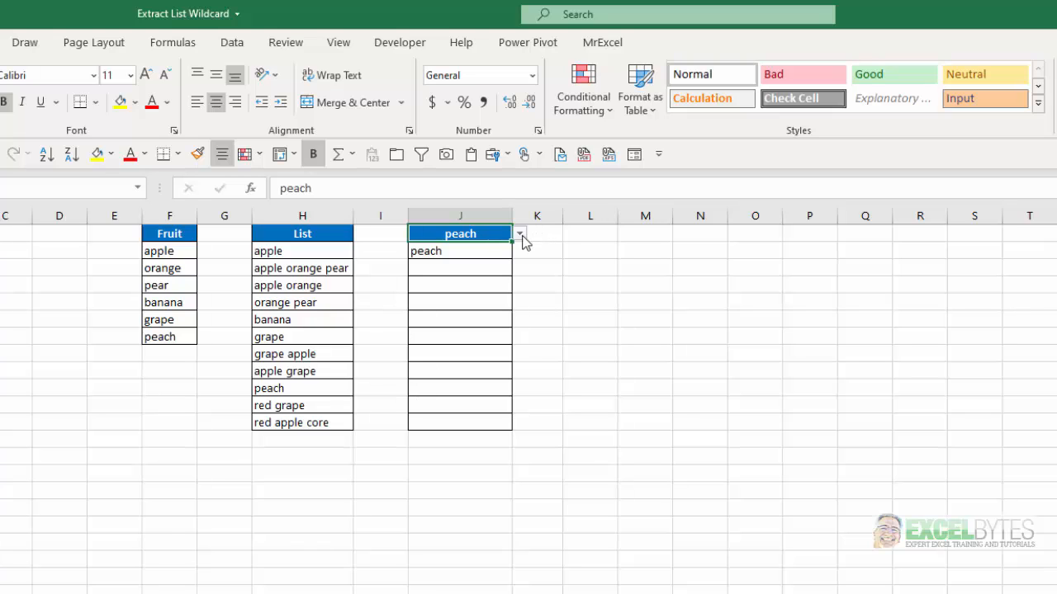
click(519, 233)
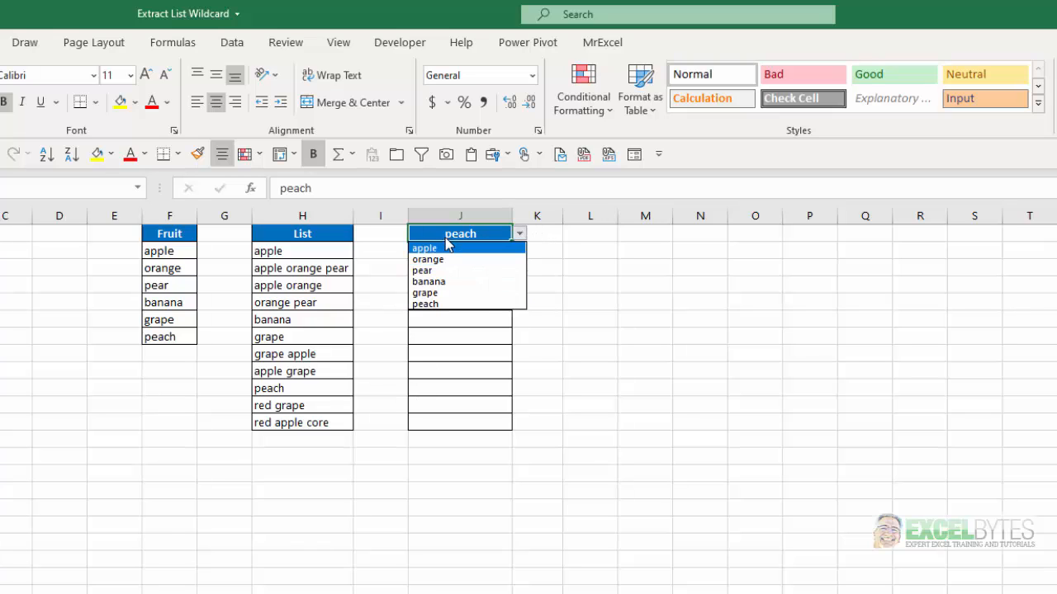
click(425, 248)
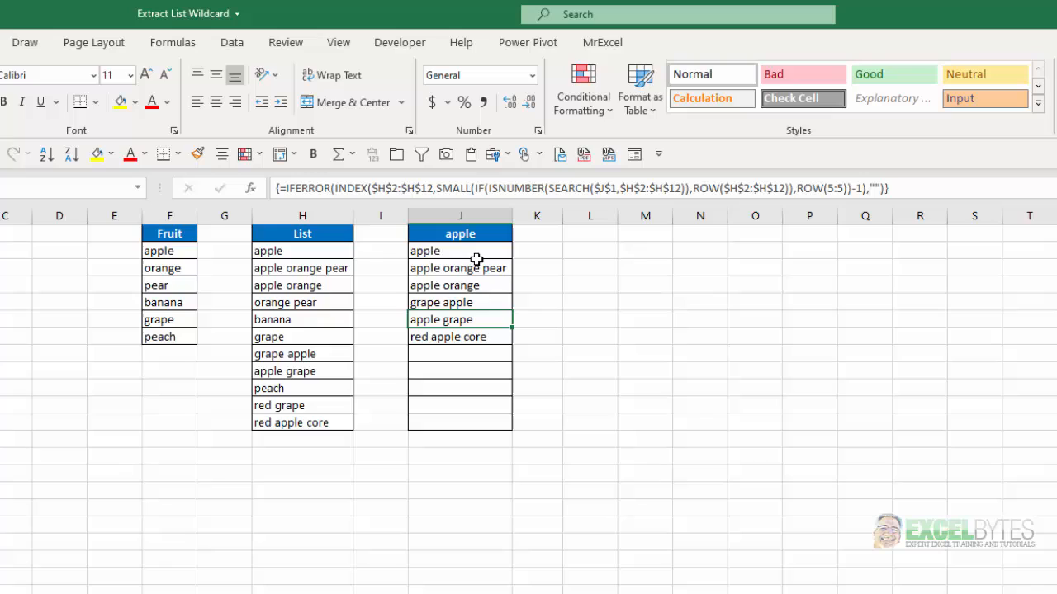
mouse_move(492, 320)
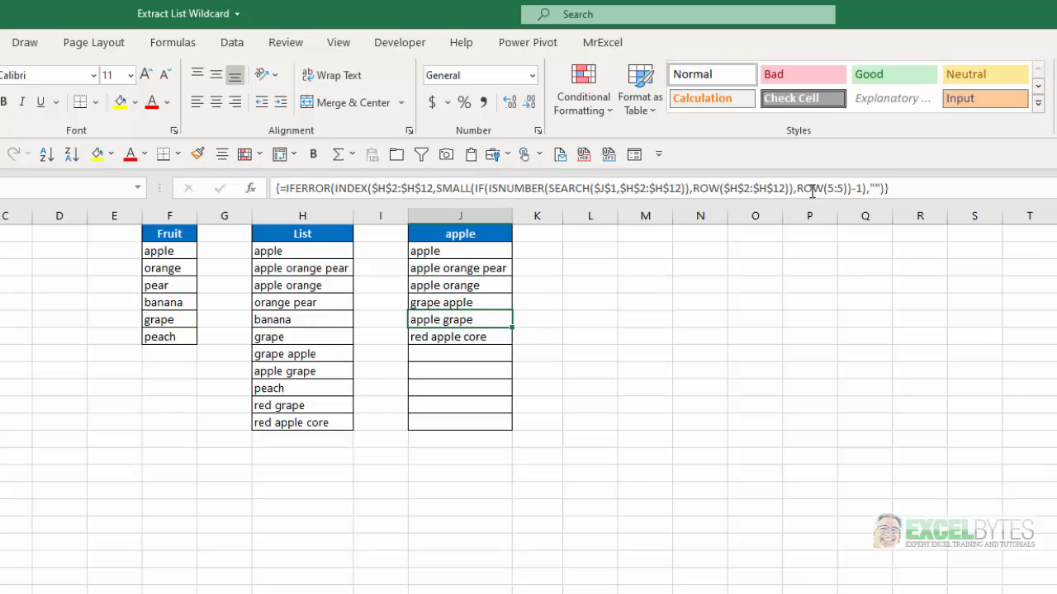
mouse_move(838, 182)
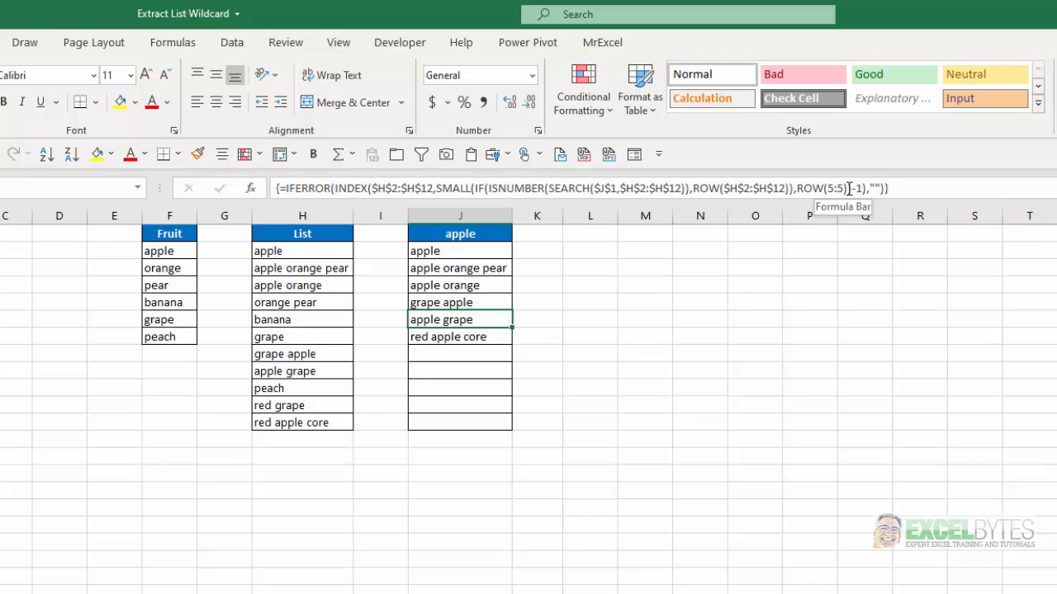
mouse_move(280, 99)
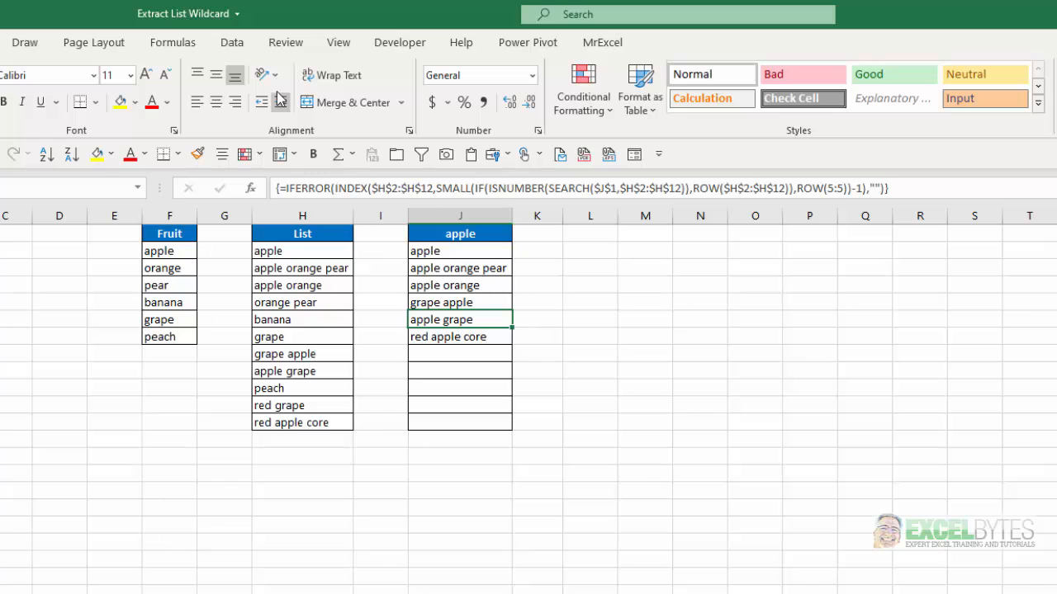
Switch to the Formulas ribbon to reach the formula auditing tools.
click(172, 42)
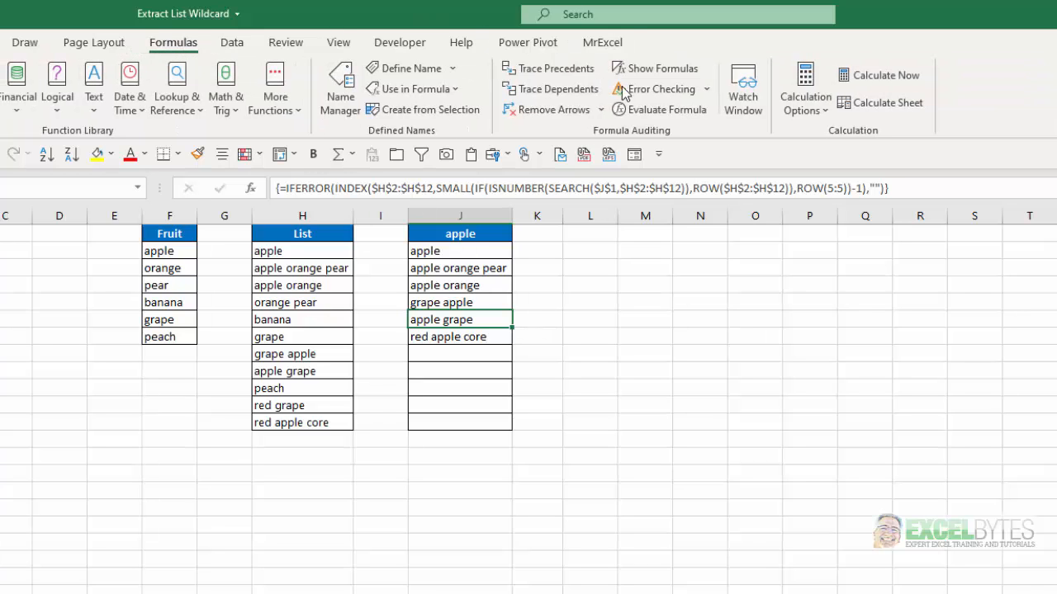
Launch Evaluate Formula on the J6 extraction formula.
click(660, 109)
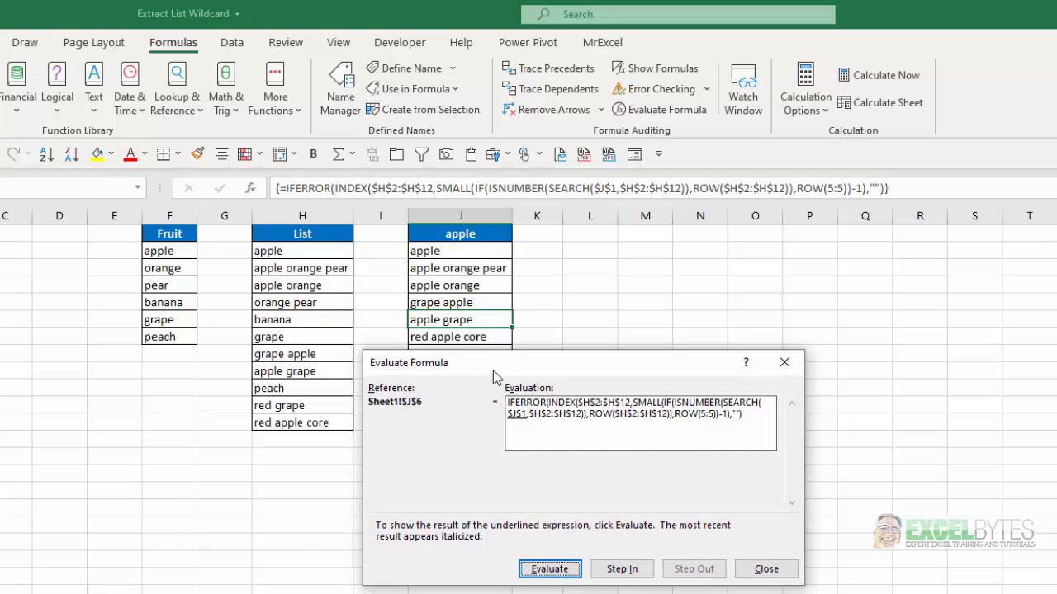
mouse_move(507, 505)
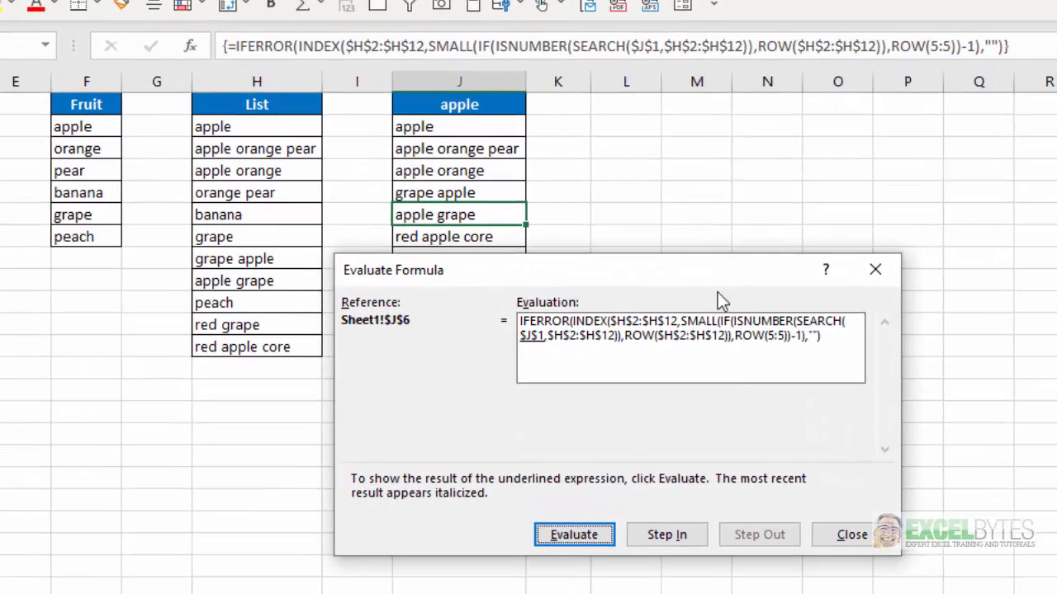
mouse_move(894, 309)
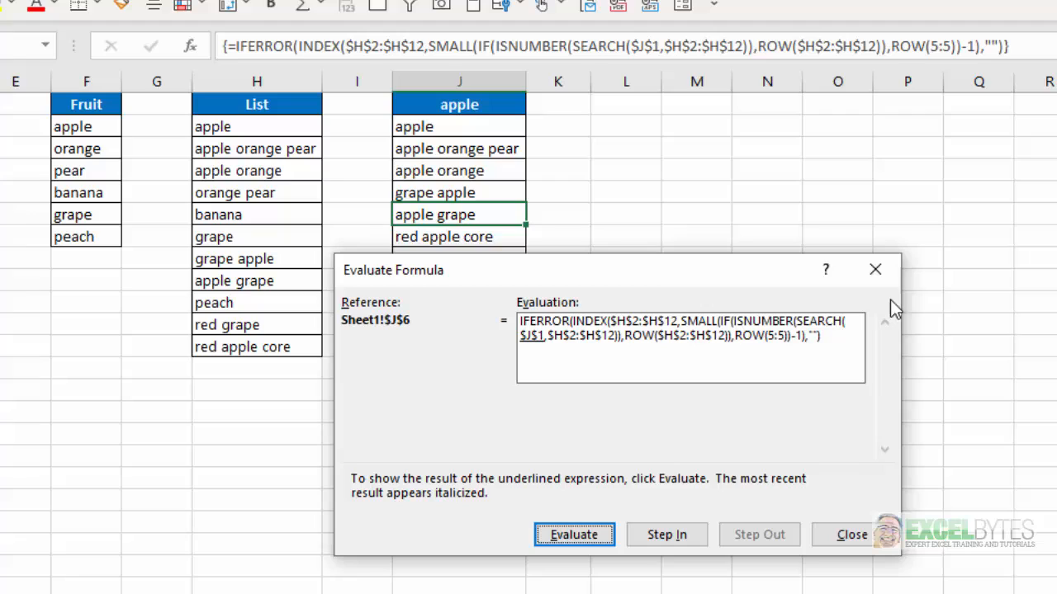
mouse_move(535, 340)
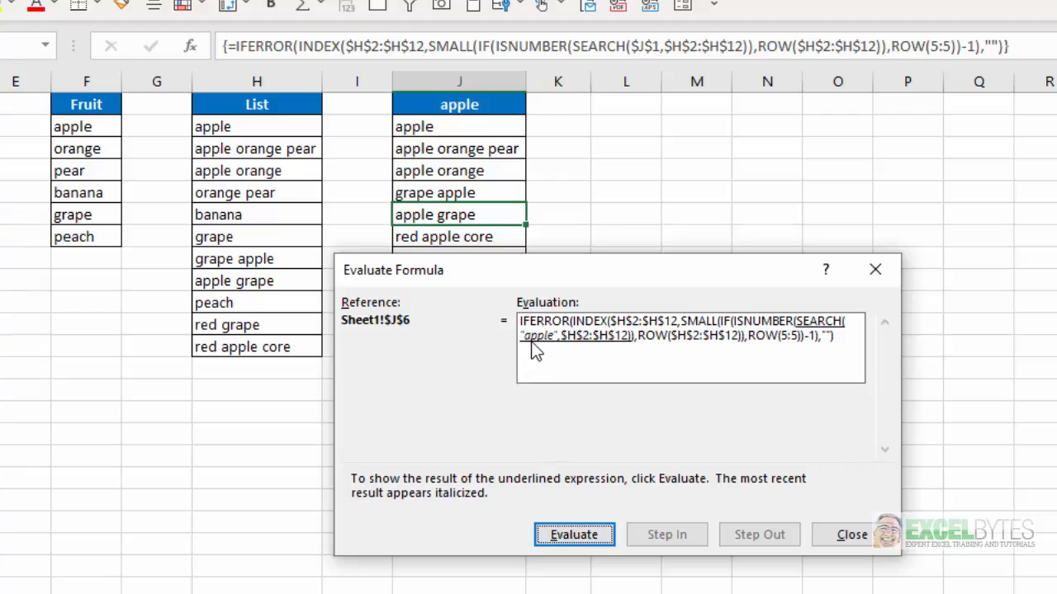
mouse_move(799, 316)
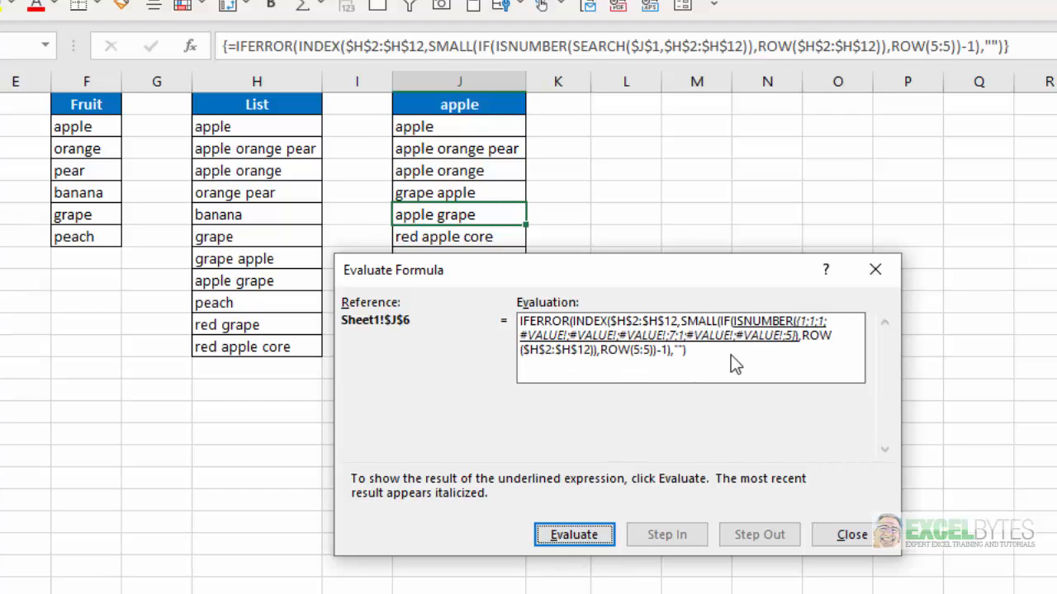
mouse_move(818, 336)
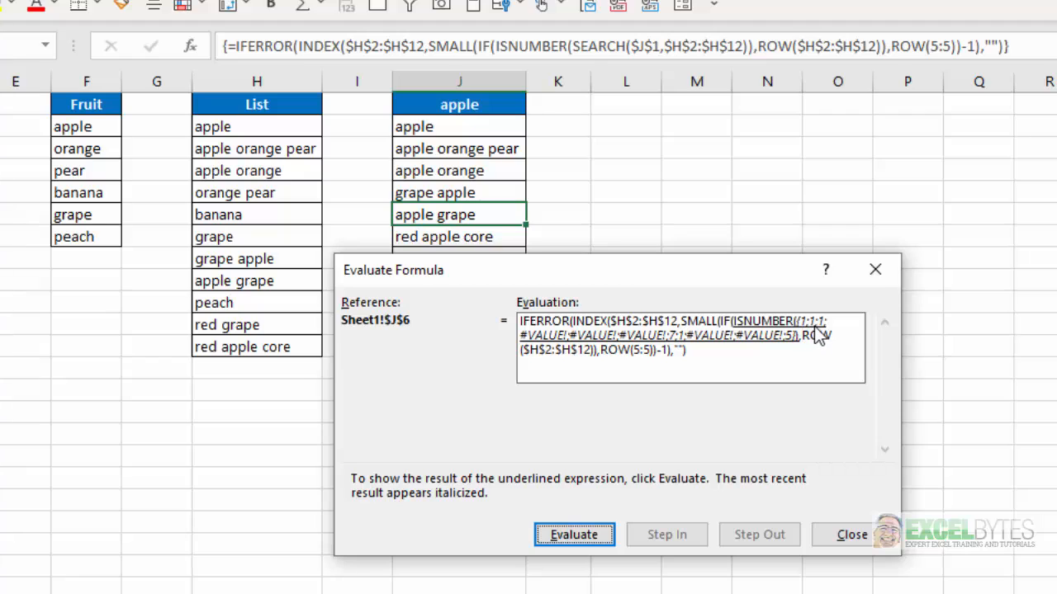
mouse_move(813, 337)
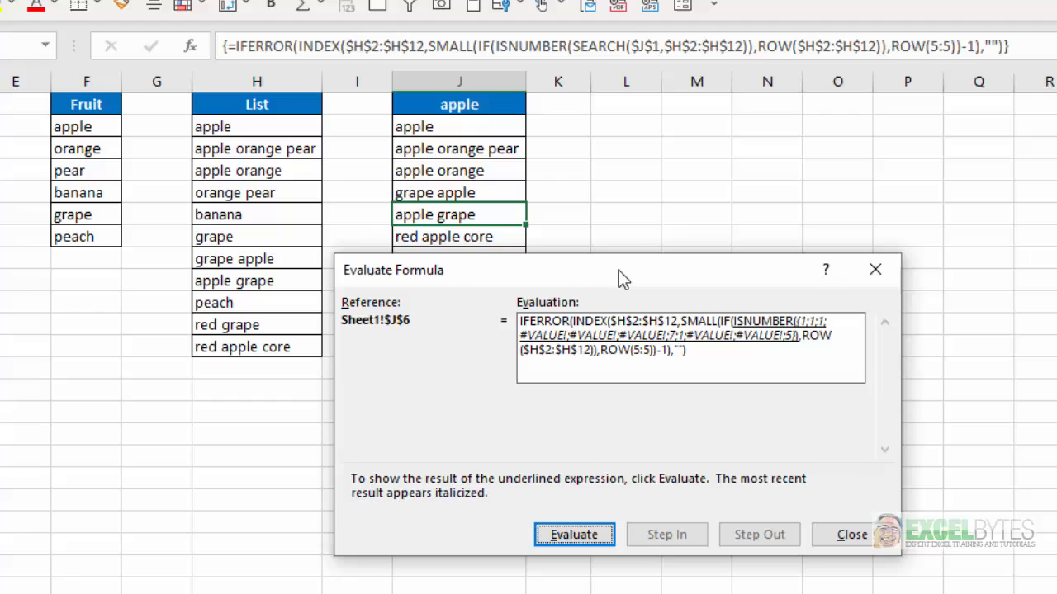
mouse_move(503, 262)
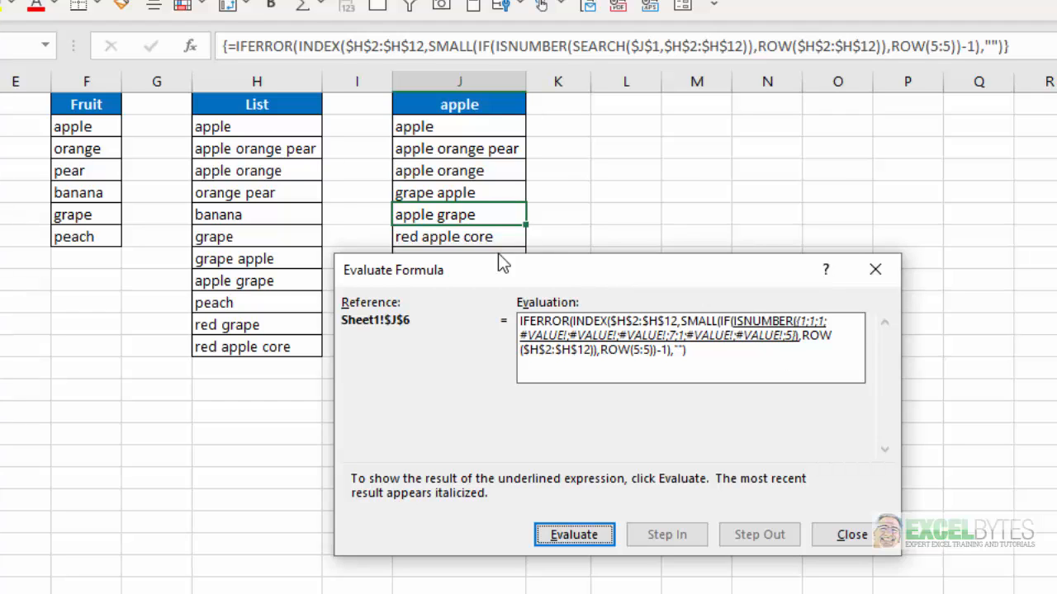
mouse_move(834, 338)
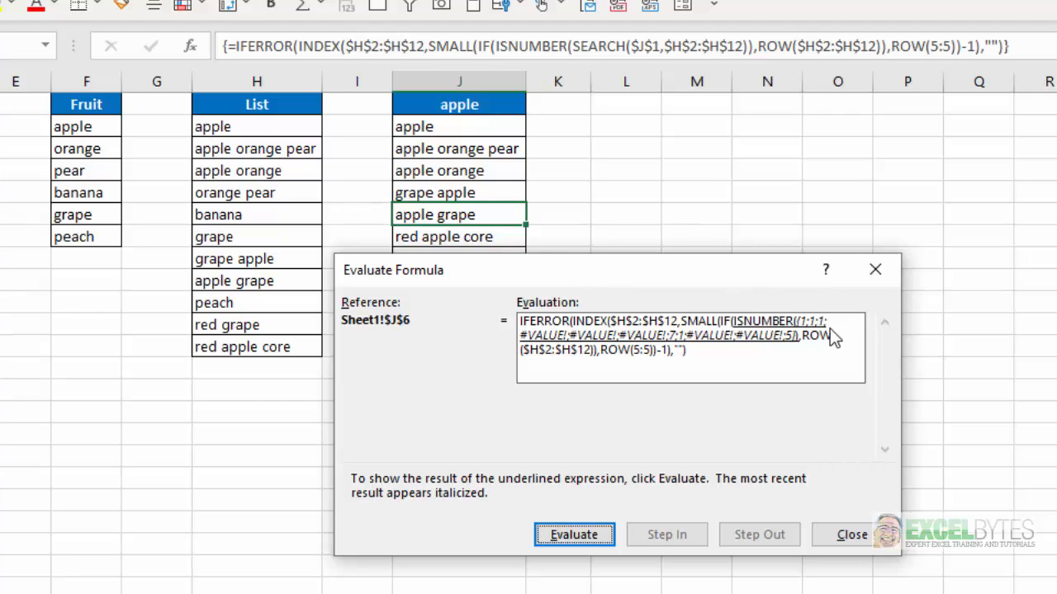
mouse_move(561, 342)
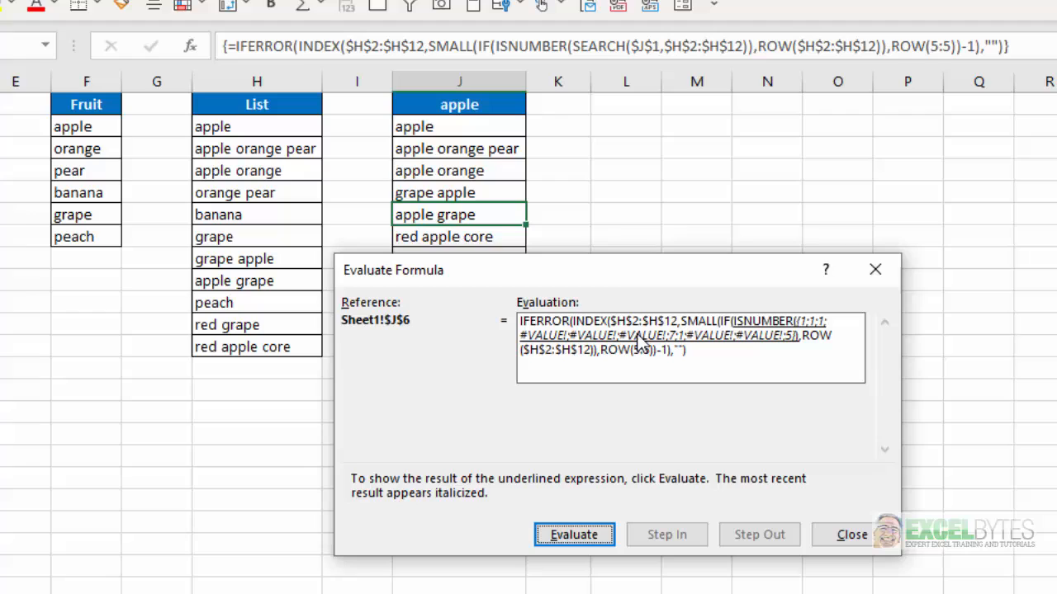
mouse_move(685, 349)
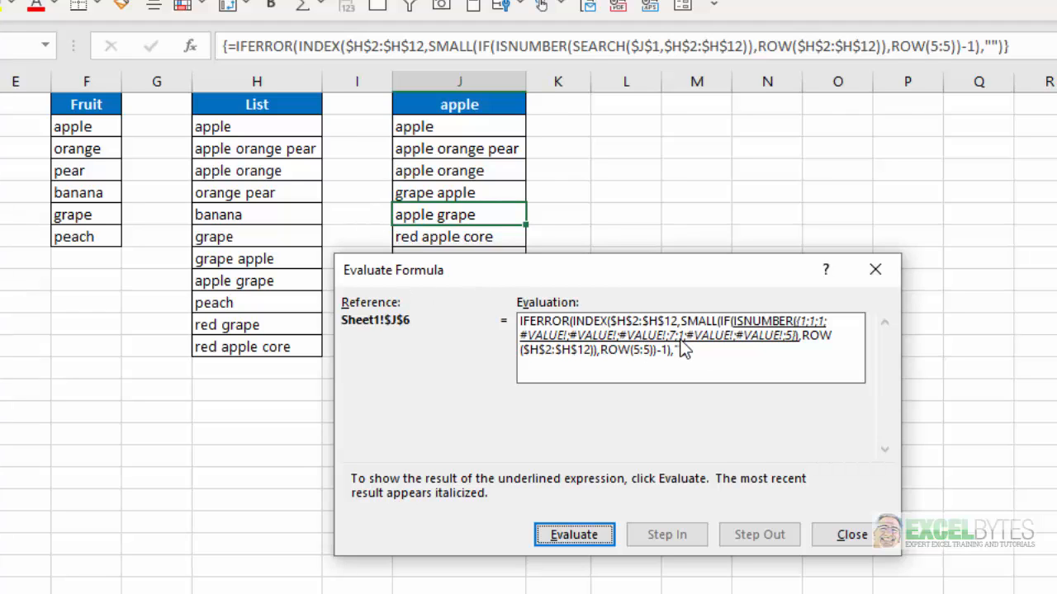
mouse_move(679, 347)
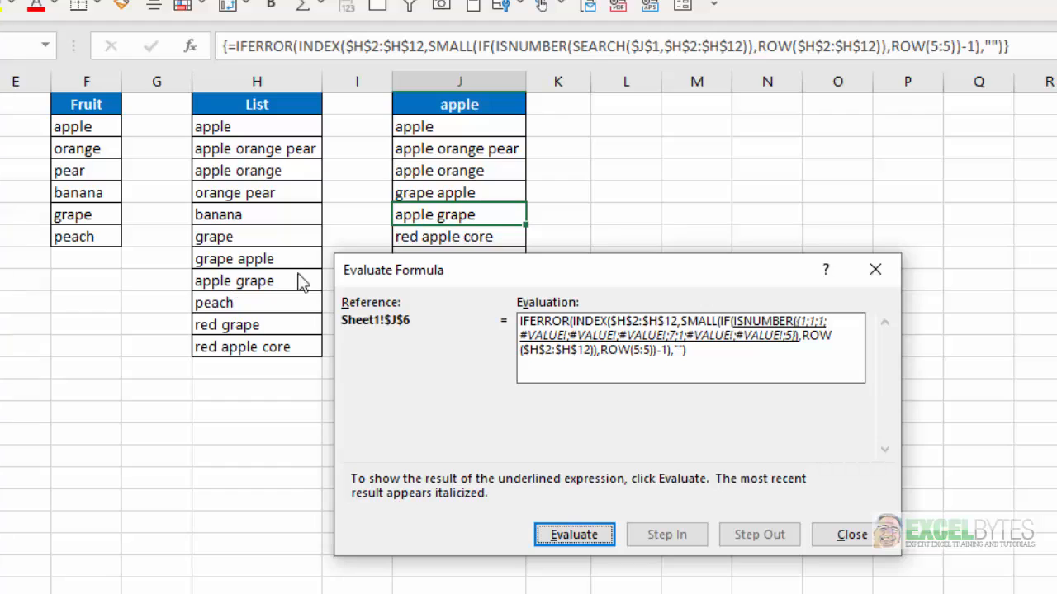
mouse_move(786, 347)
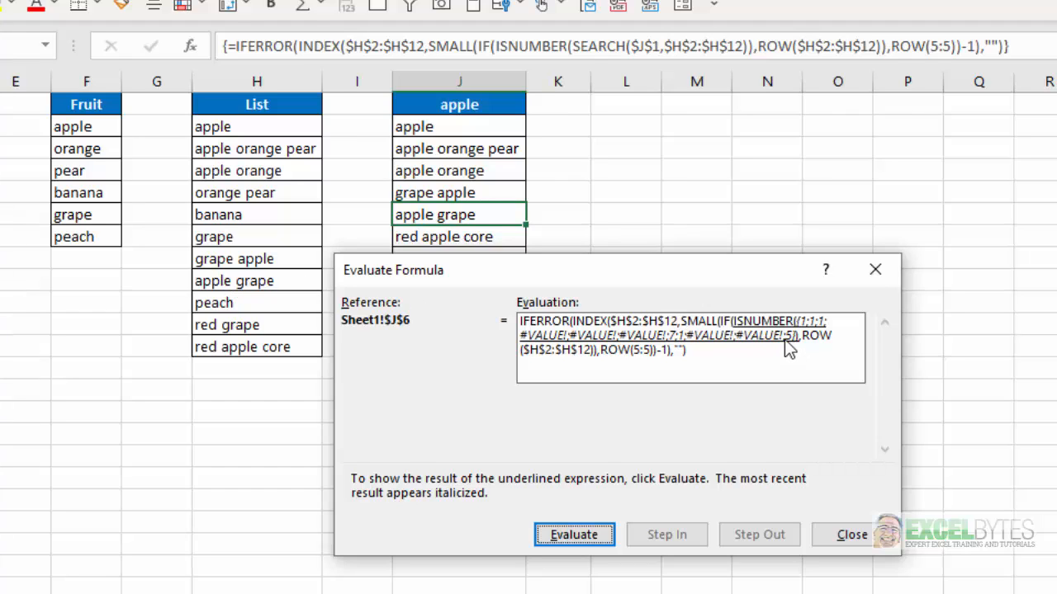
mouse_move(211, 355)
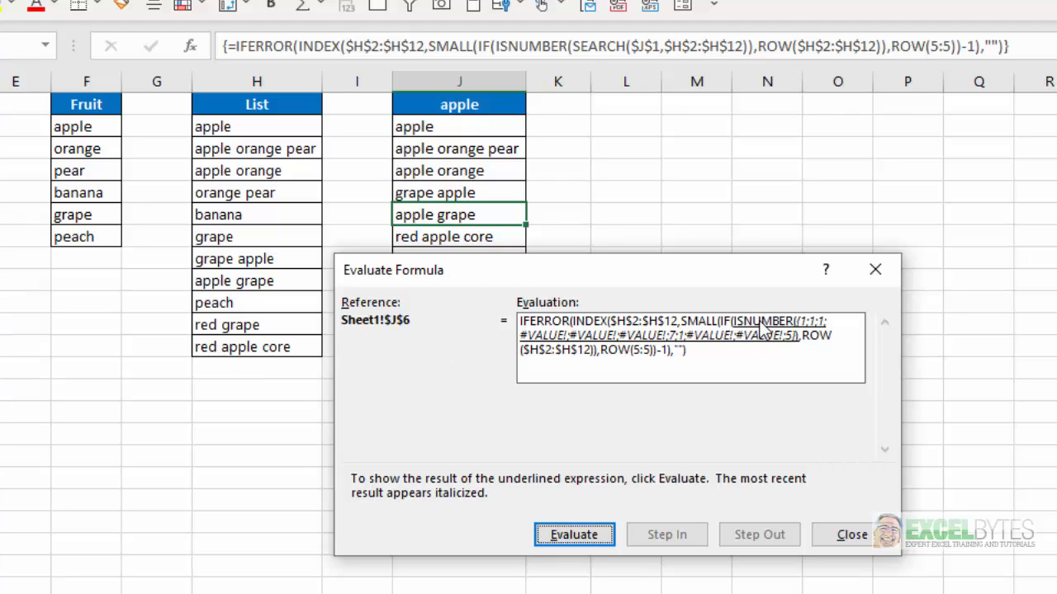
mouse_move(751, 381)
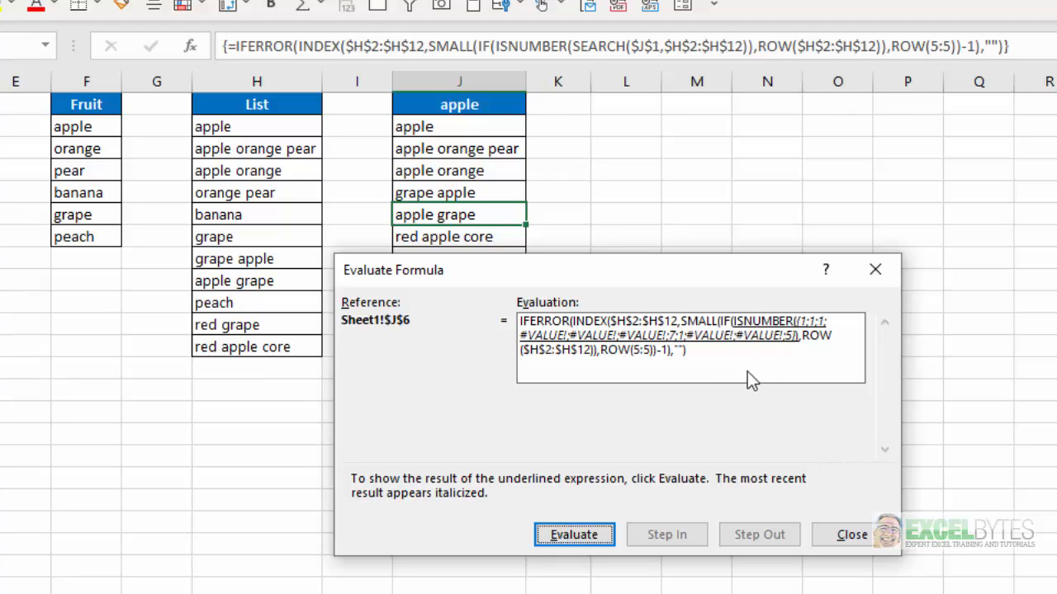
mouse_move(805, 330)
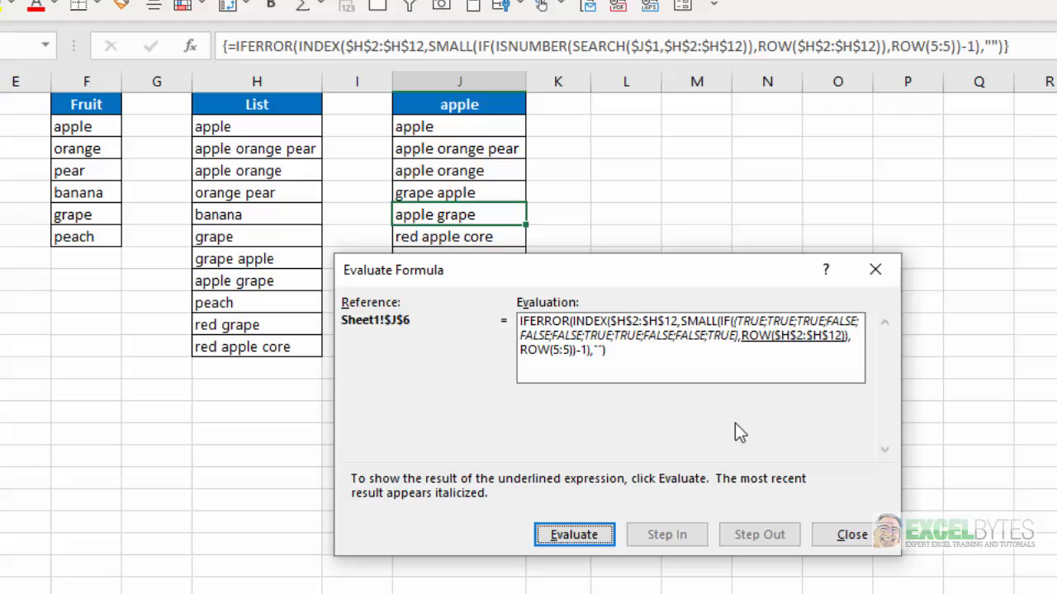
mouse_move(693, 351)
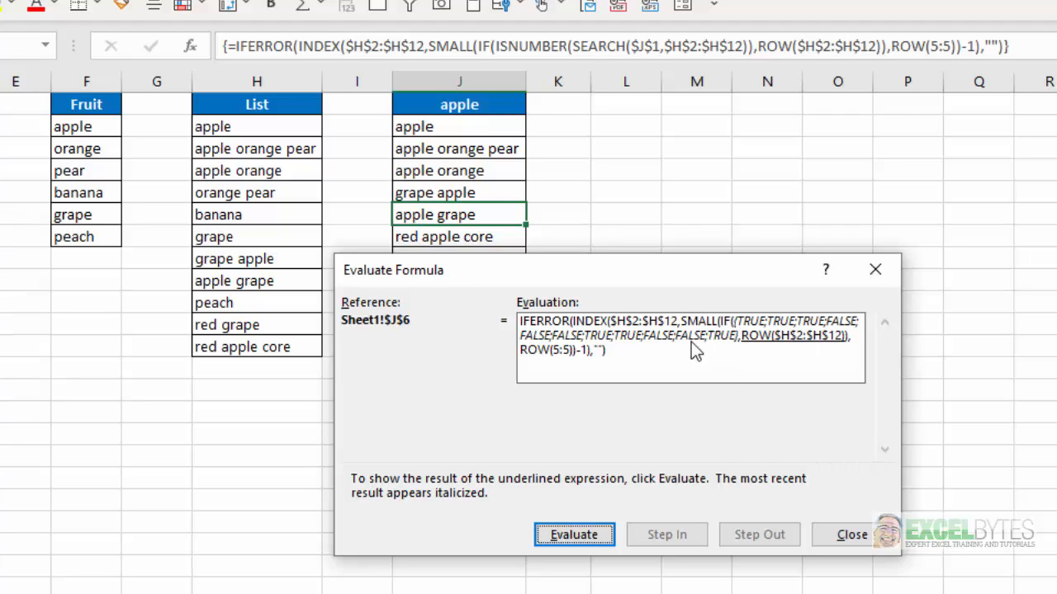
mouse_move(702, 365)
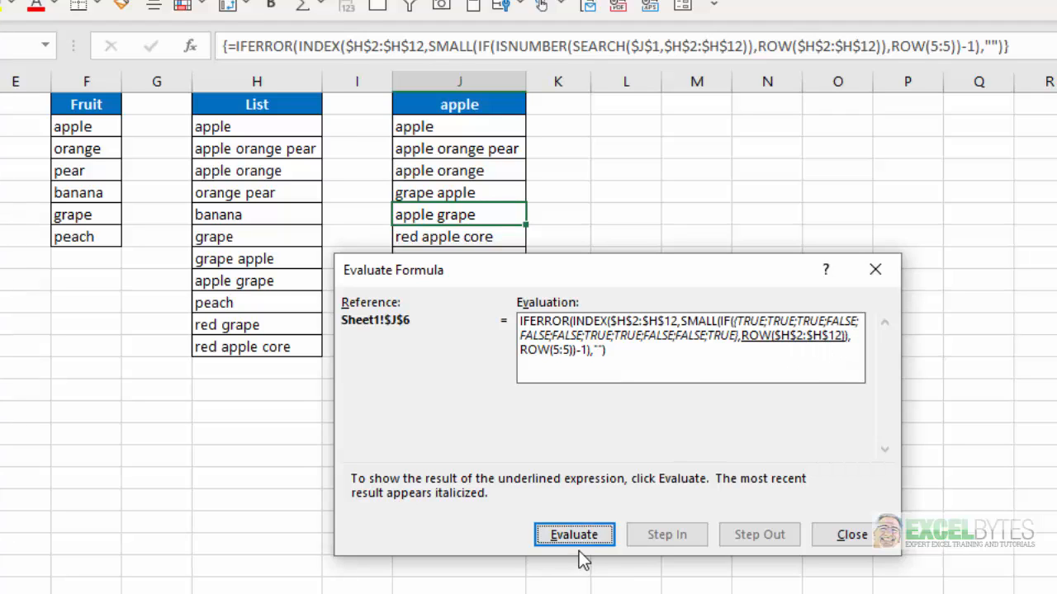
Evaluate the ROW step so the row numbers read 2 through 12.
click(573, 534)
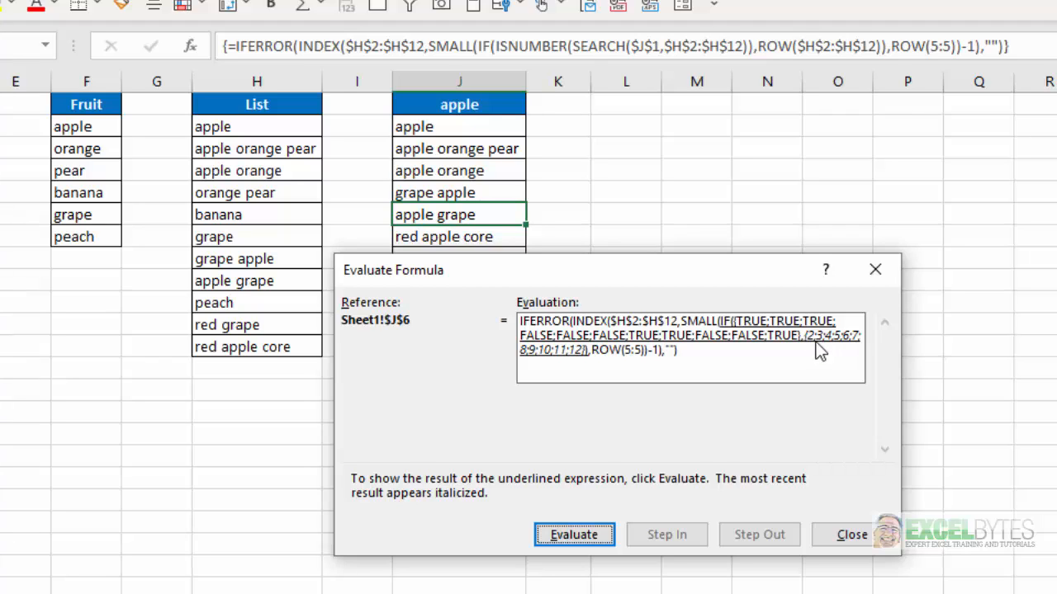
mouse_move(601, 373)
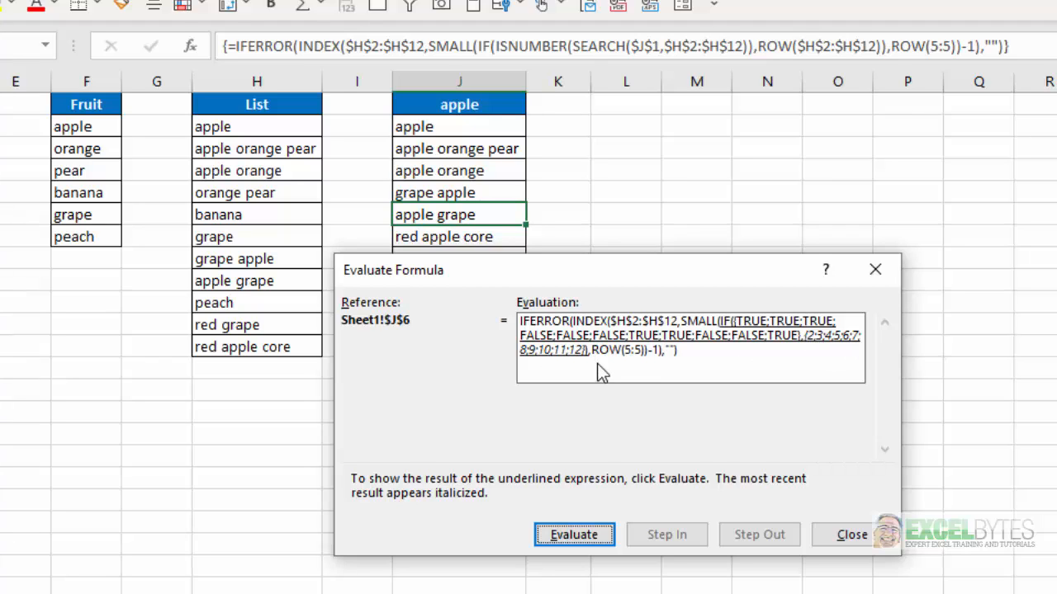
mouse_move(775, 329)
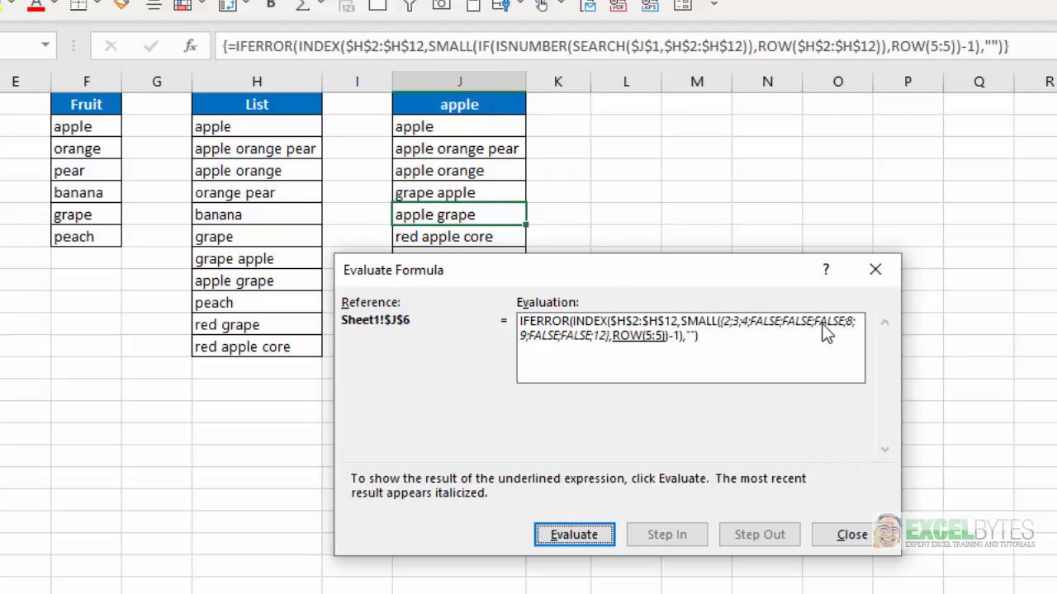
mouse_move(412, 351)
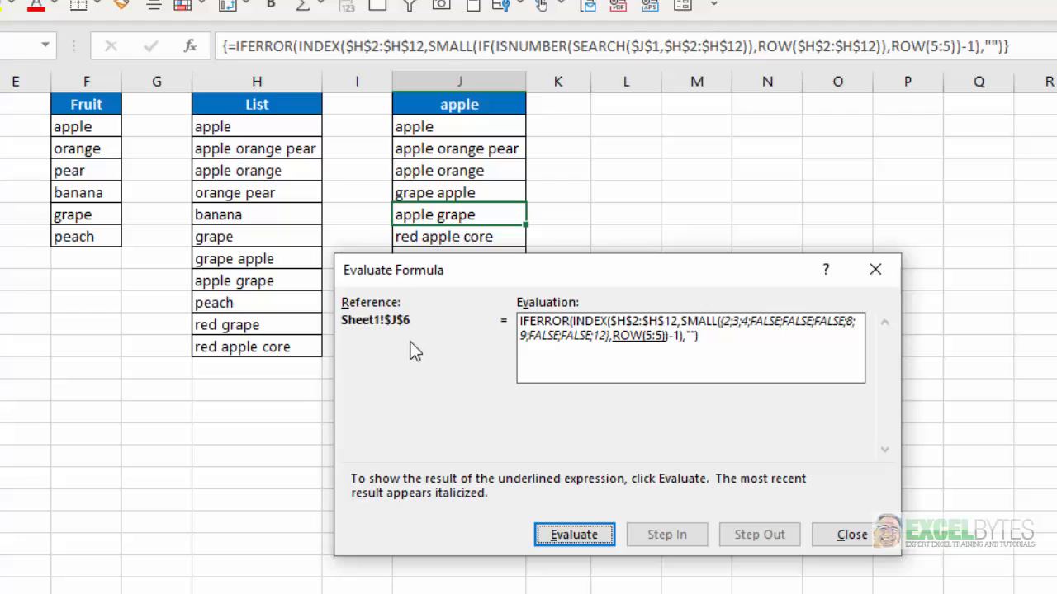
mouse_move(260, 297)
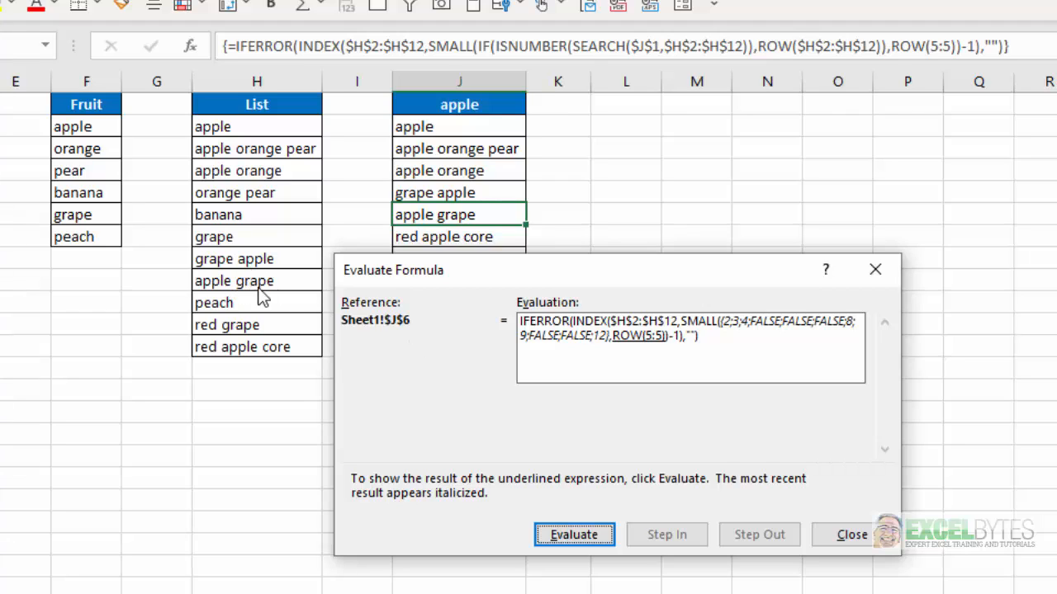
mouse_move(250, 321)
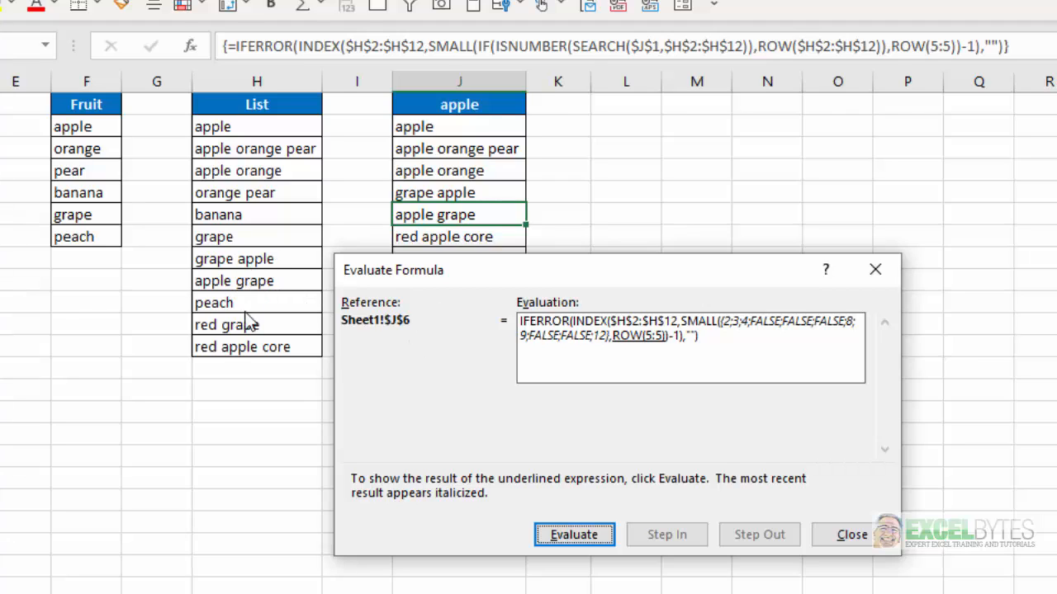
mouse_move(702, 400)
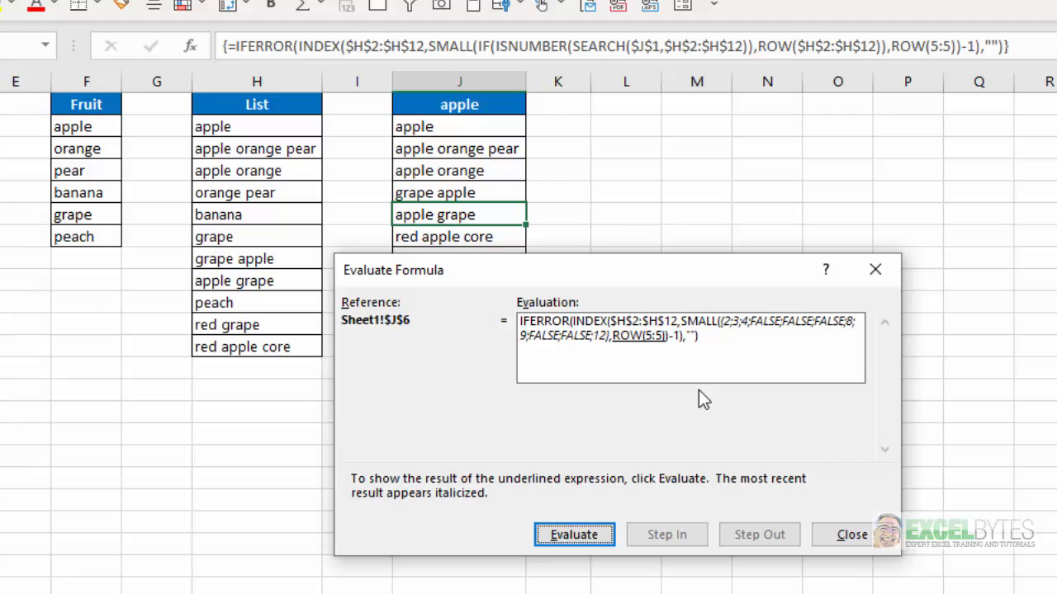
mouse_move(618, 358)
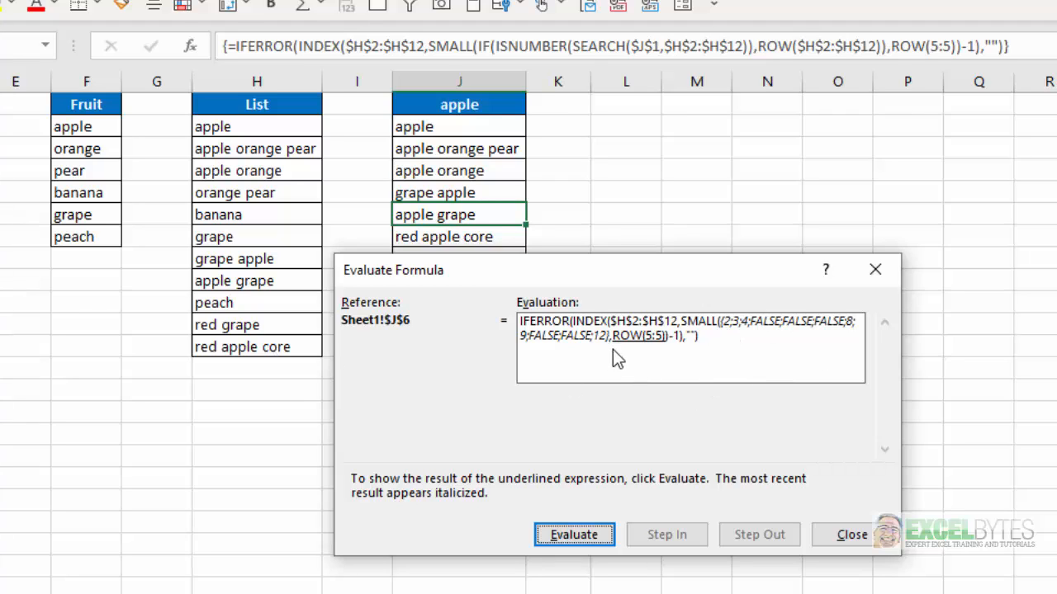
mouse_move(782, 333)
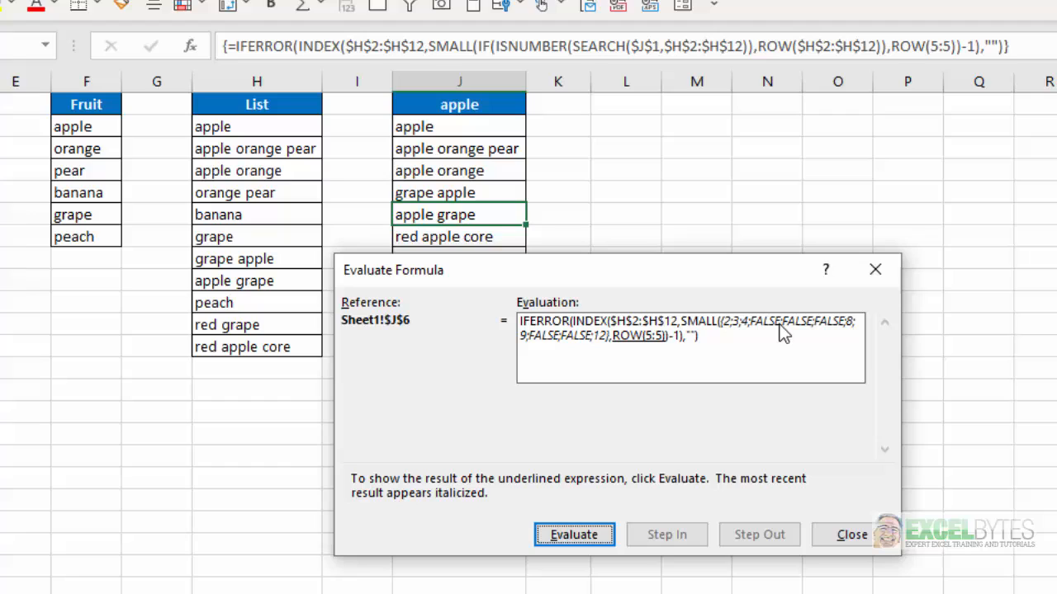
mouse_move(657, 351)
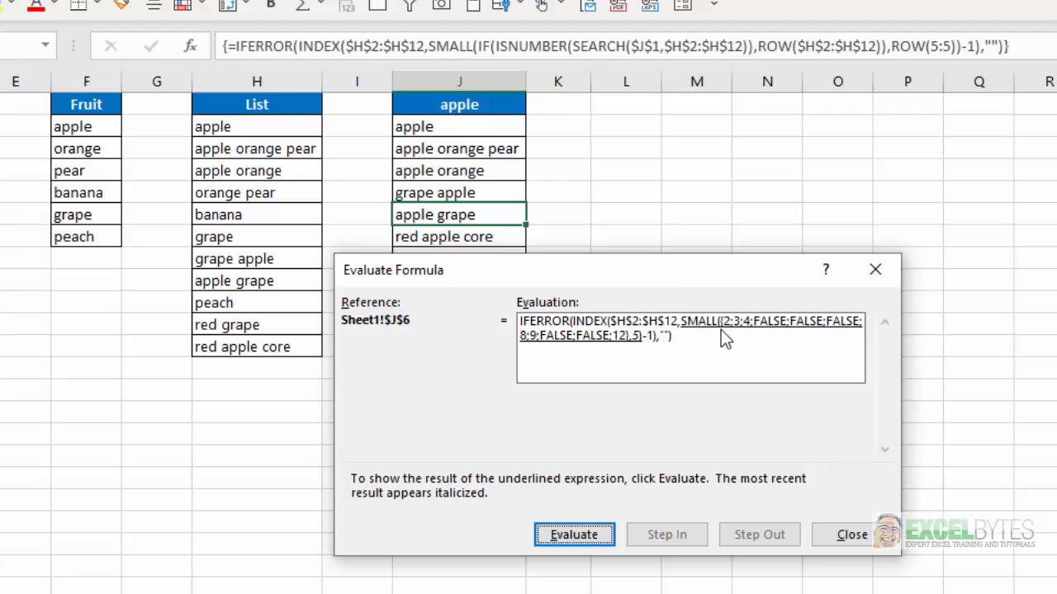
mouse_move(606, 359)
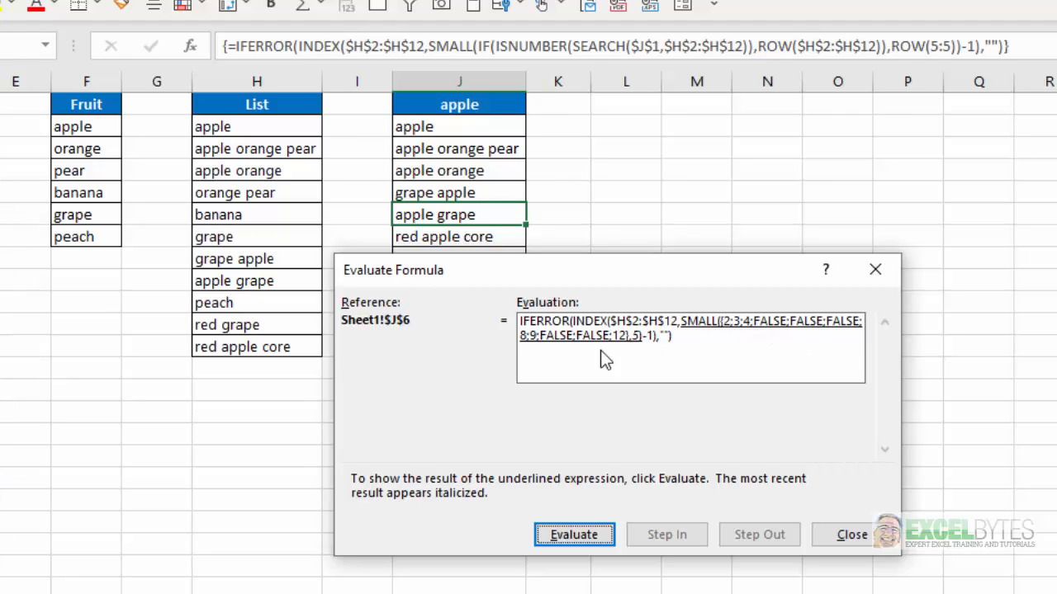
mouse_move(772, 325)
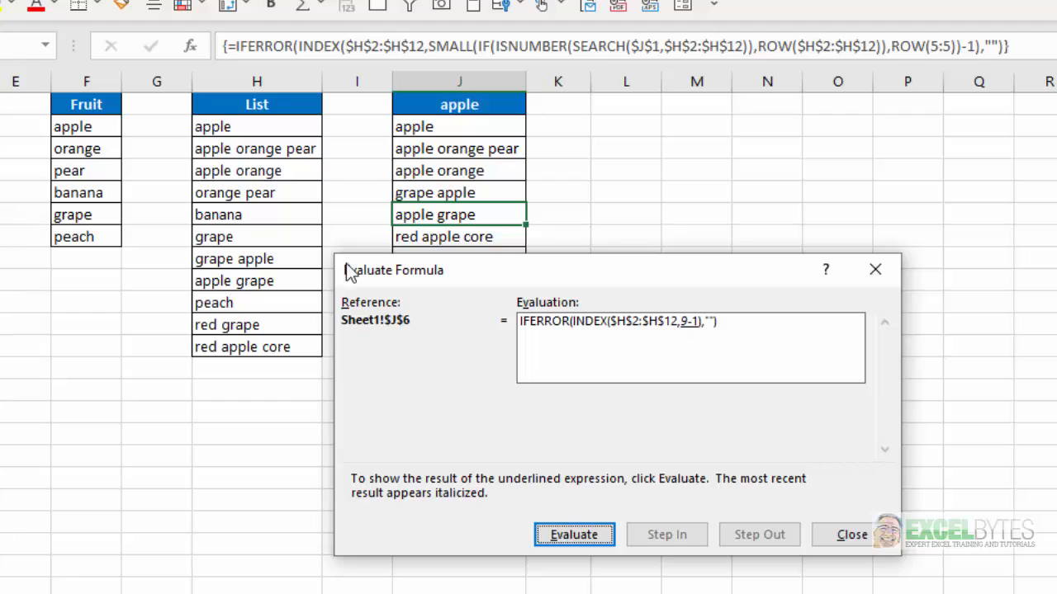
mouse_move(675, 316)
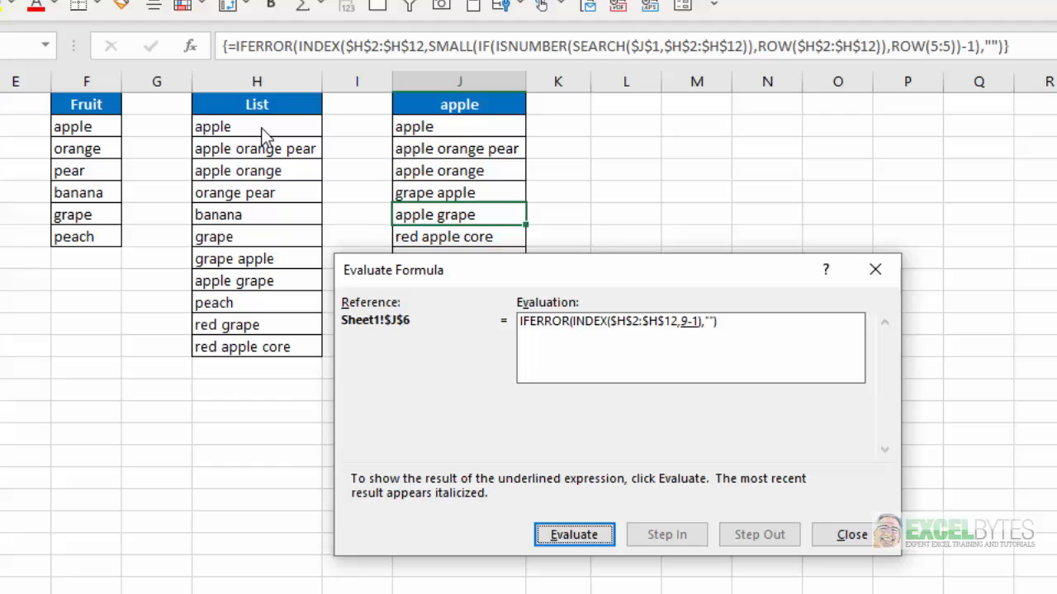
mouse_move(689, 334)
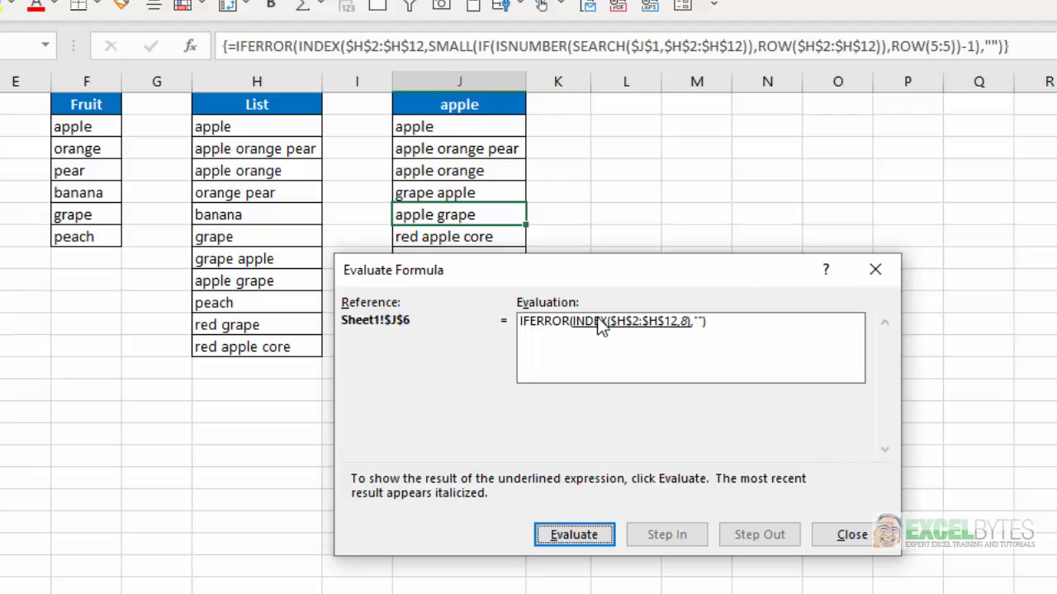
mouse_move(681, 339)
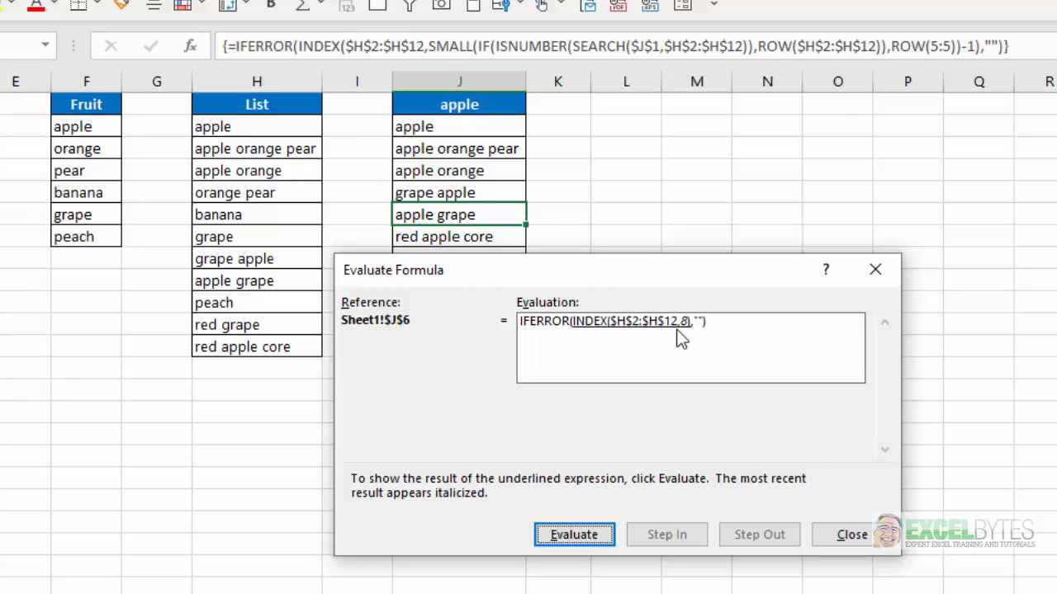
mouse_move(689, 324)
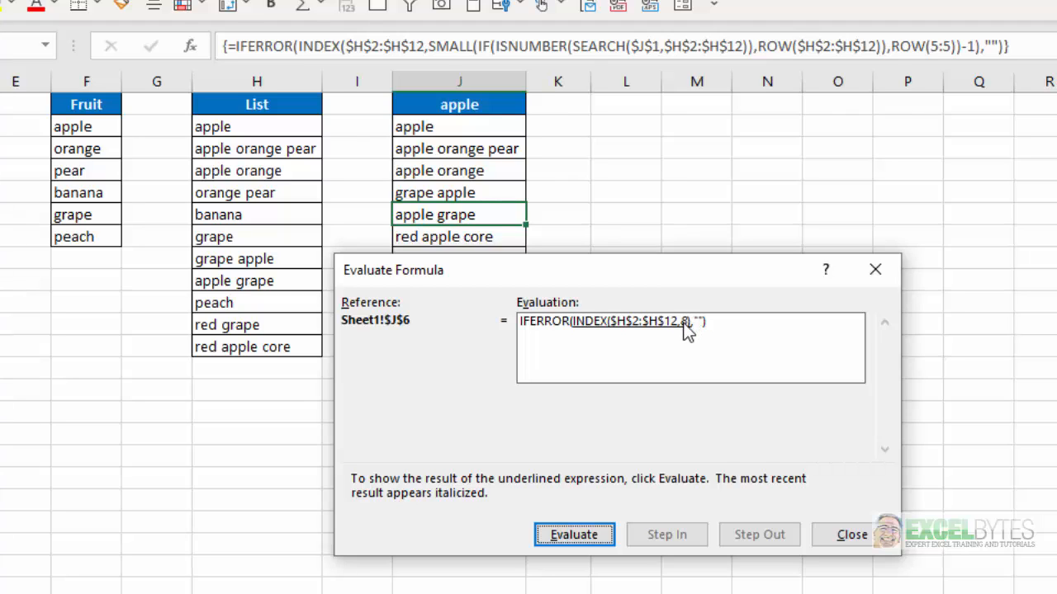
mouse_move(307, 244)
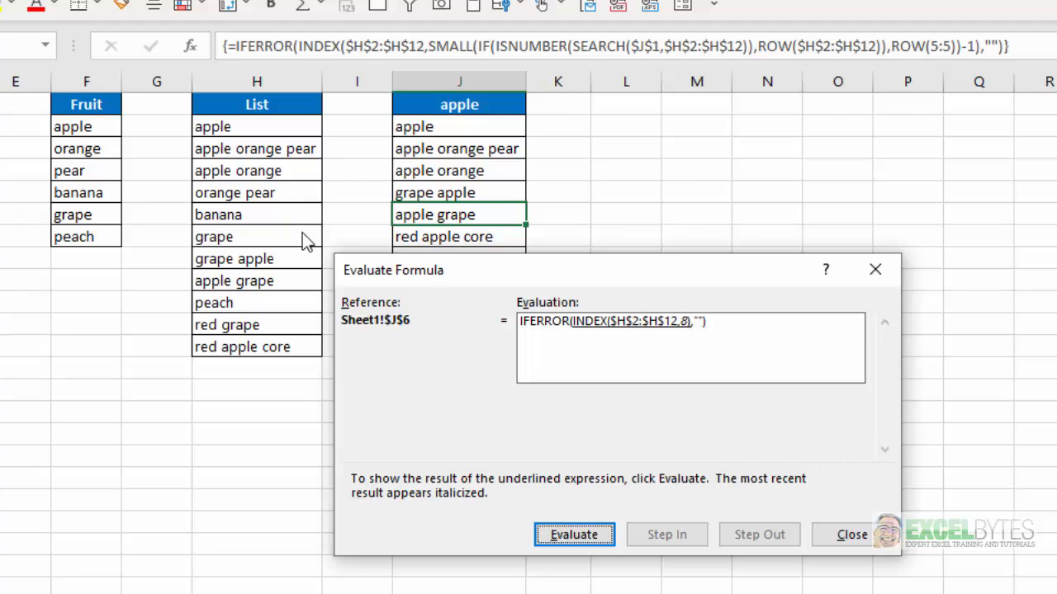
mouse_move(276, 210)
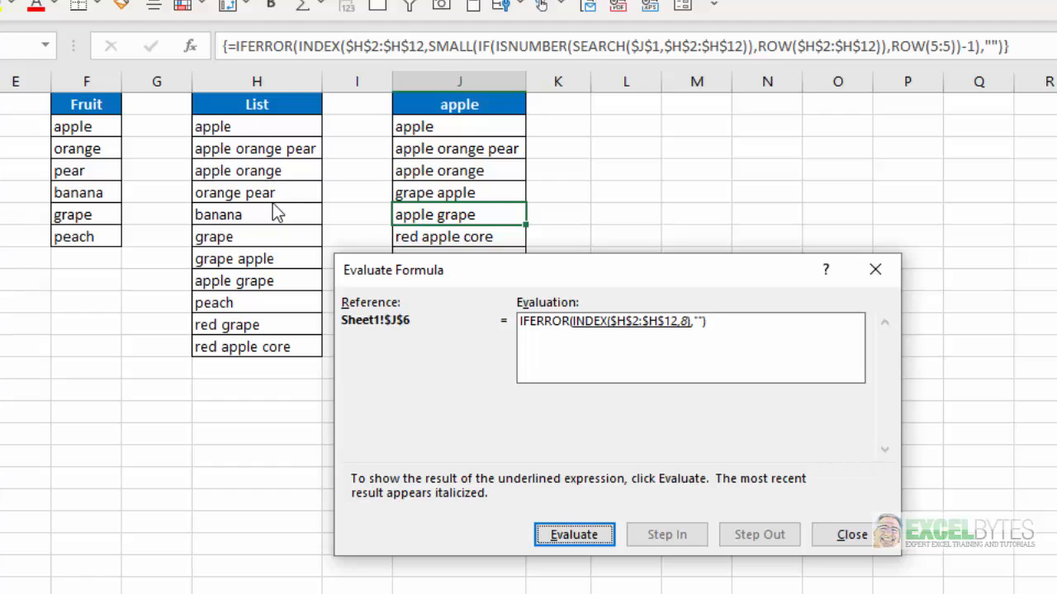
mouse_move(398, 324)
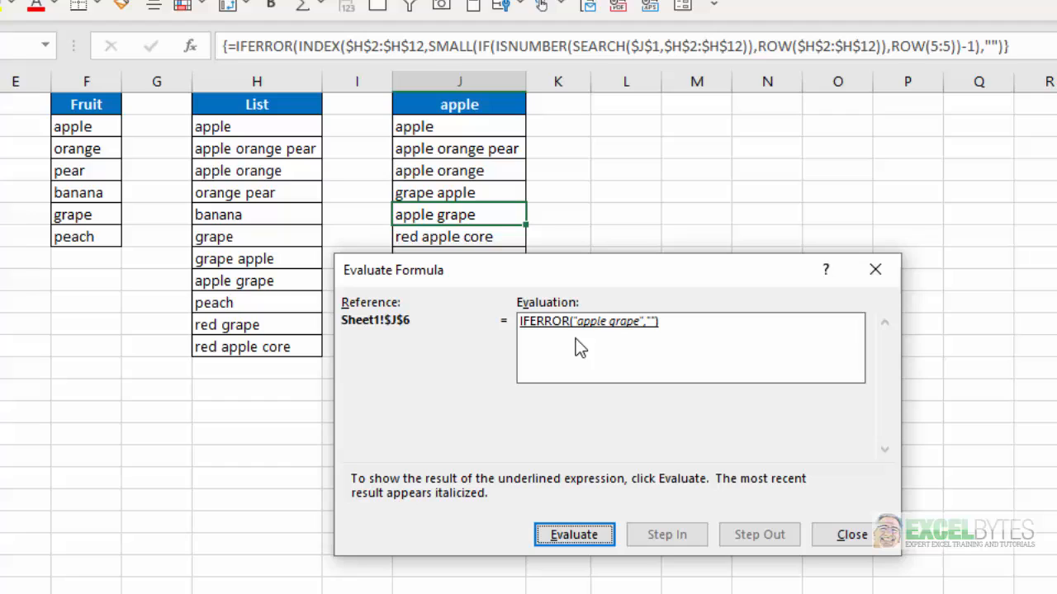
mouse_move(611, 326)
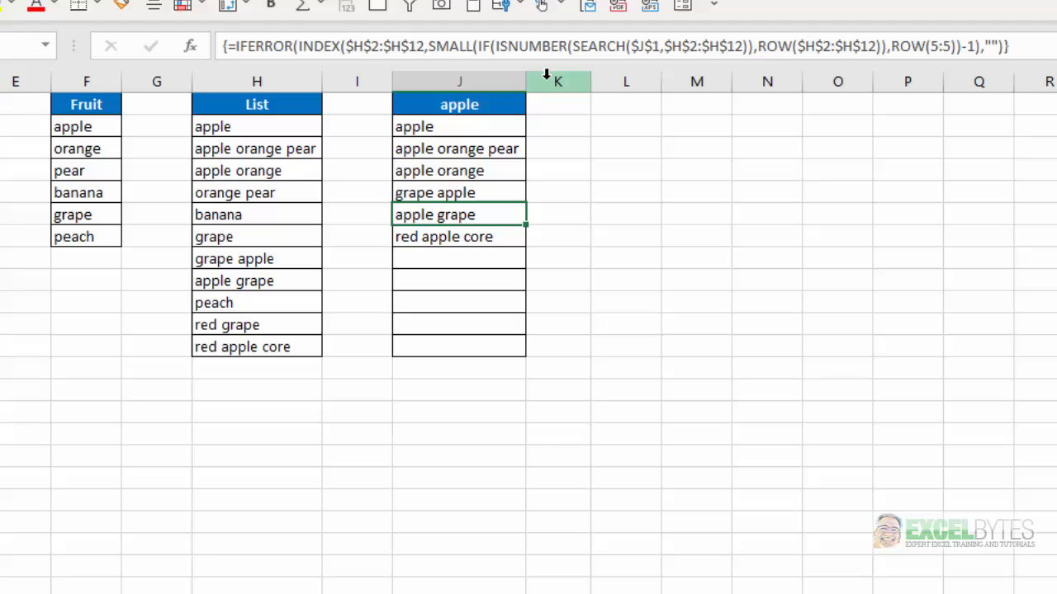
mouse_move(610, 55)
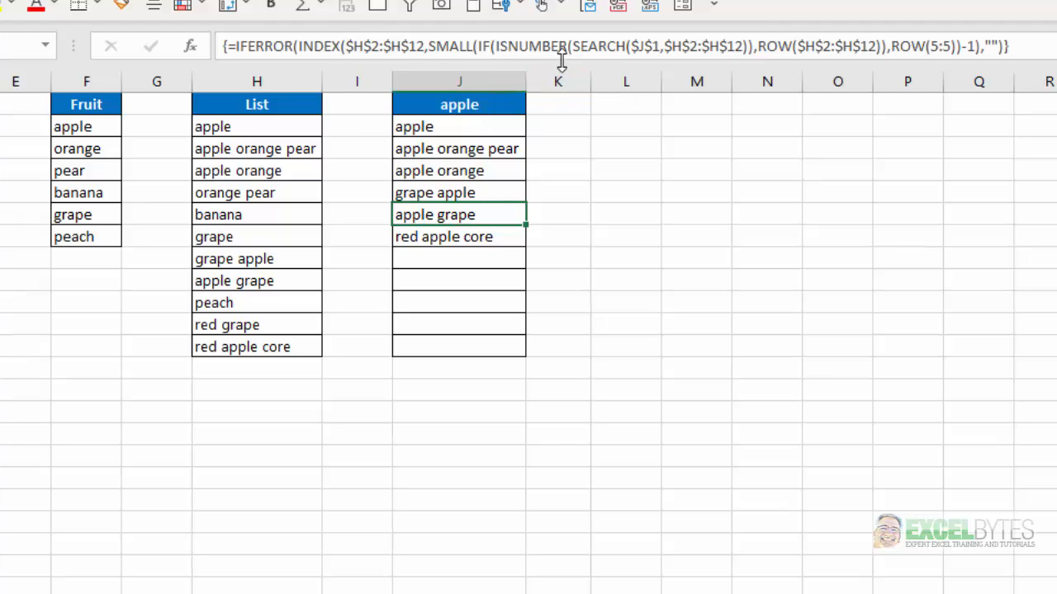
mouse_move(553, 47)
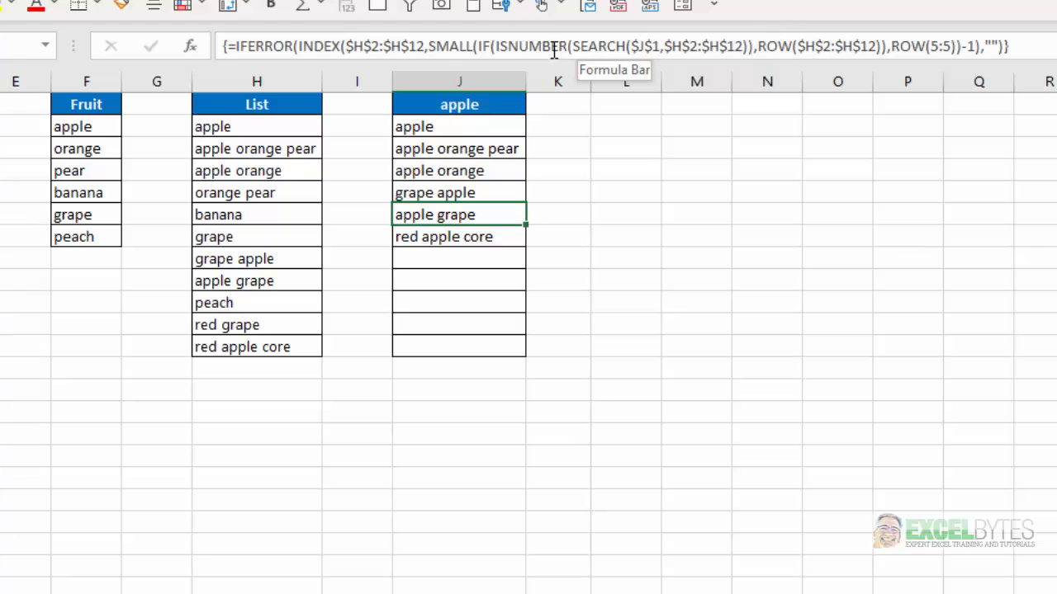
mouse_move(551, 33)
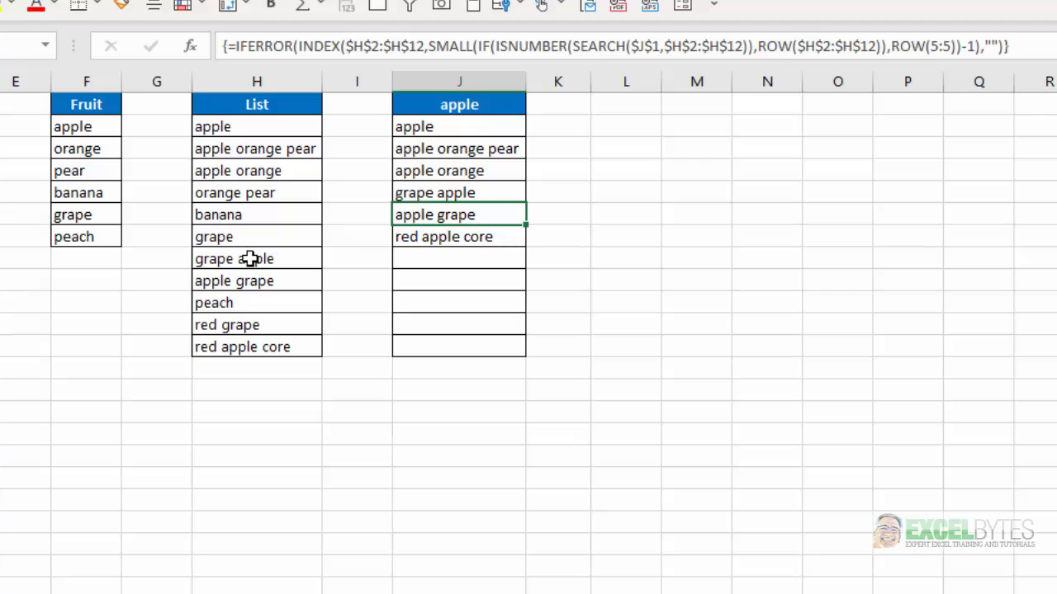
mouse_move(486, 326)
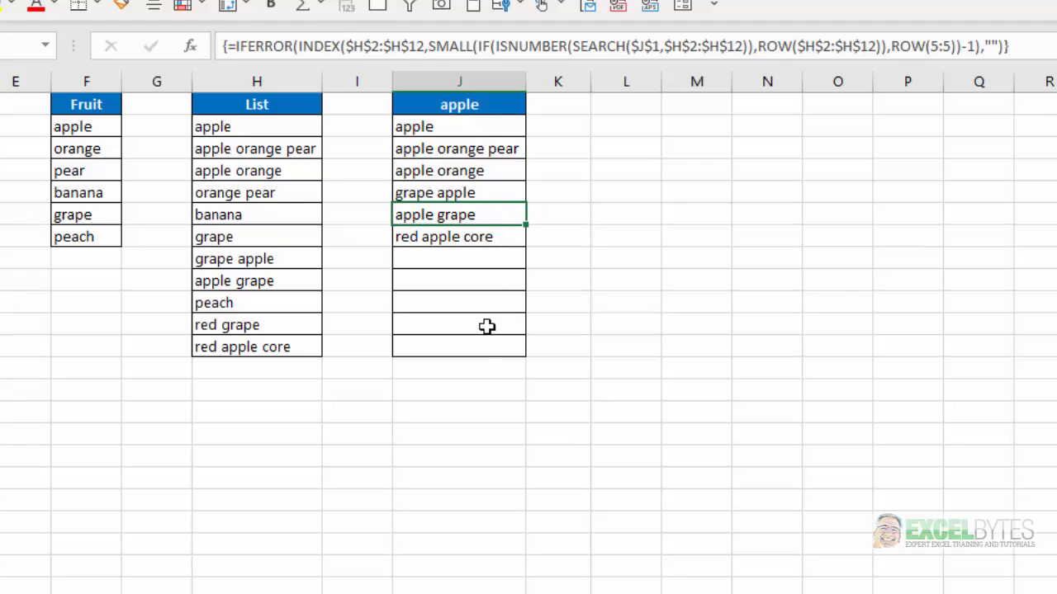